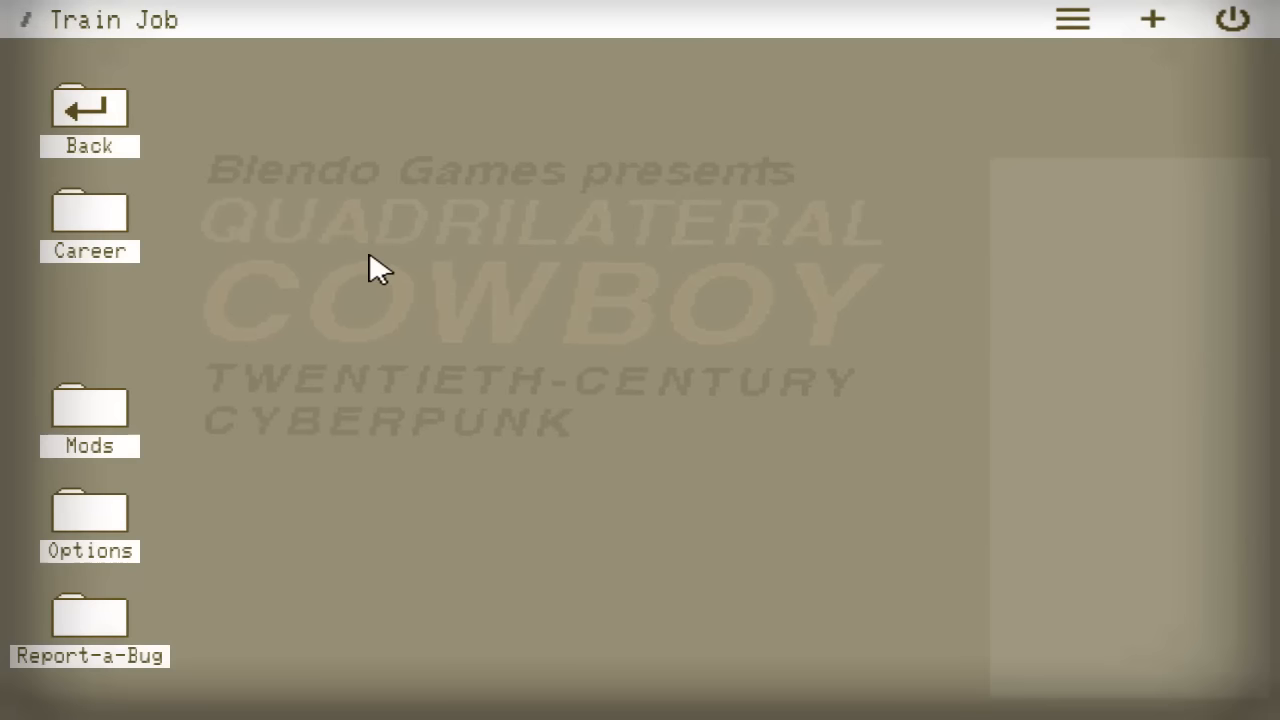
{"action": "mouse_move", "coordinate": [548, 278]}
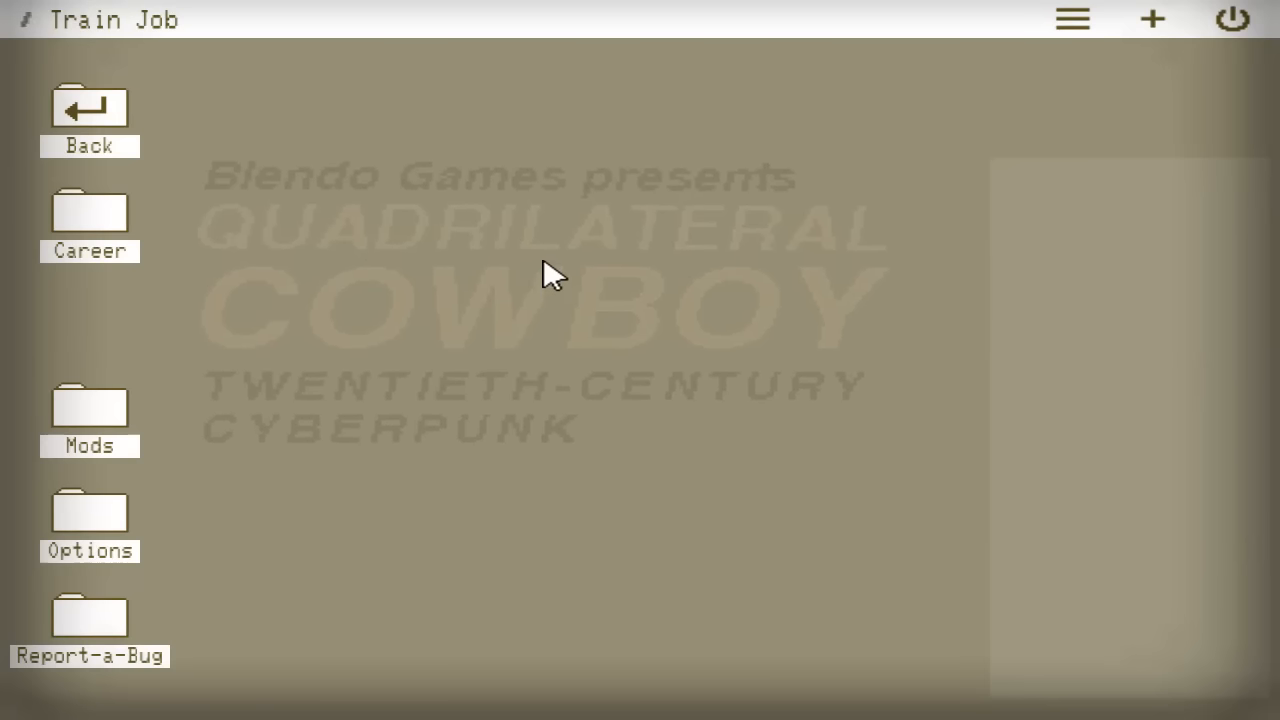
- Check Career's LOAD/DELETE list, finding no saved careers, and close it
{"action": "left_click", "coordinate": [89, 218]}
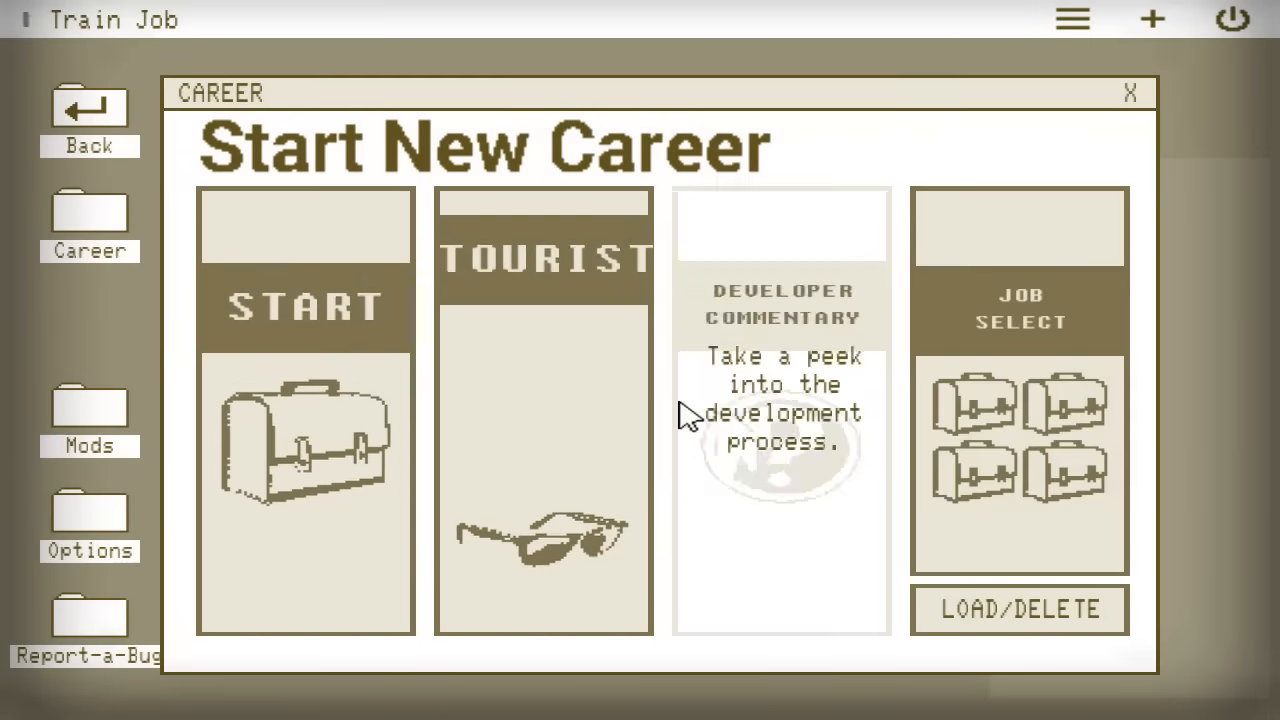
{"action": "left_click", "coordinate": [1020, 609]}
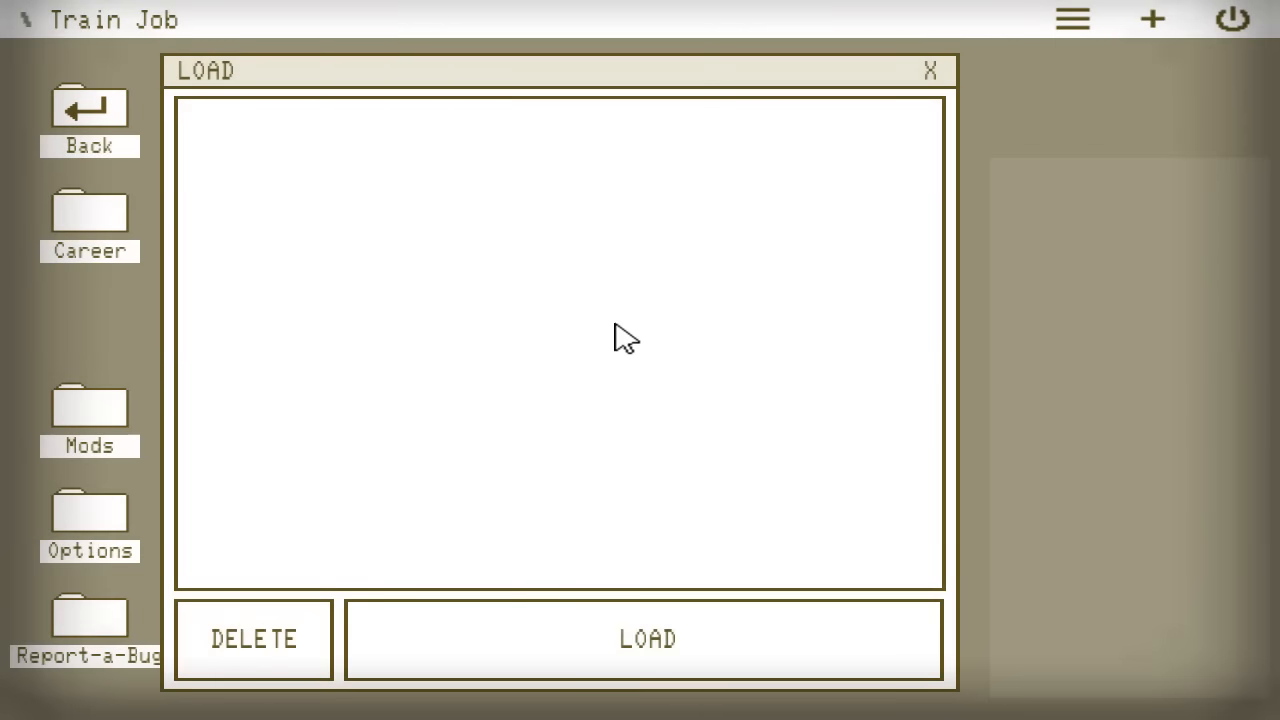
{"action": "left_click", "coordinate": [928, 70]}
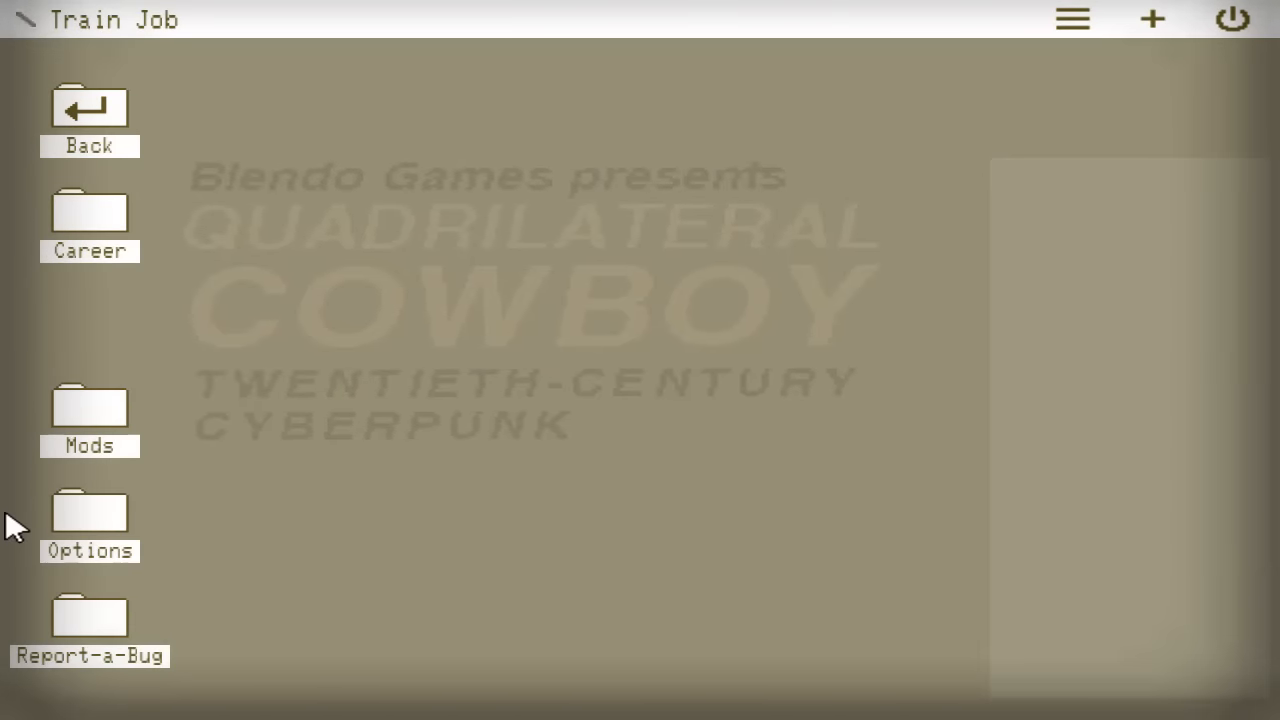
- Reset mission progress under Options > Advanced options and dismiss the confirmation
{"action": "left_click", "coordinate": [89, 520]}
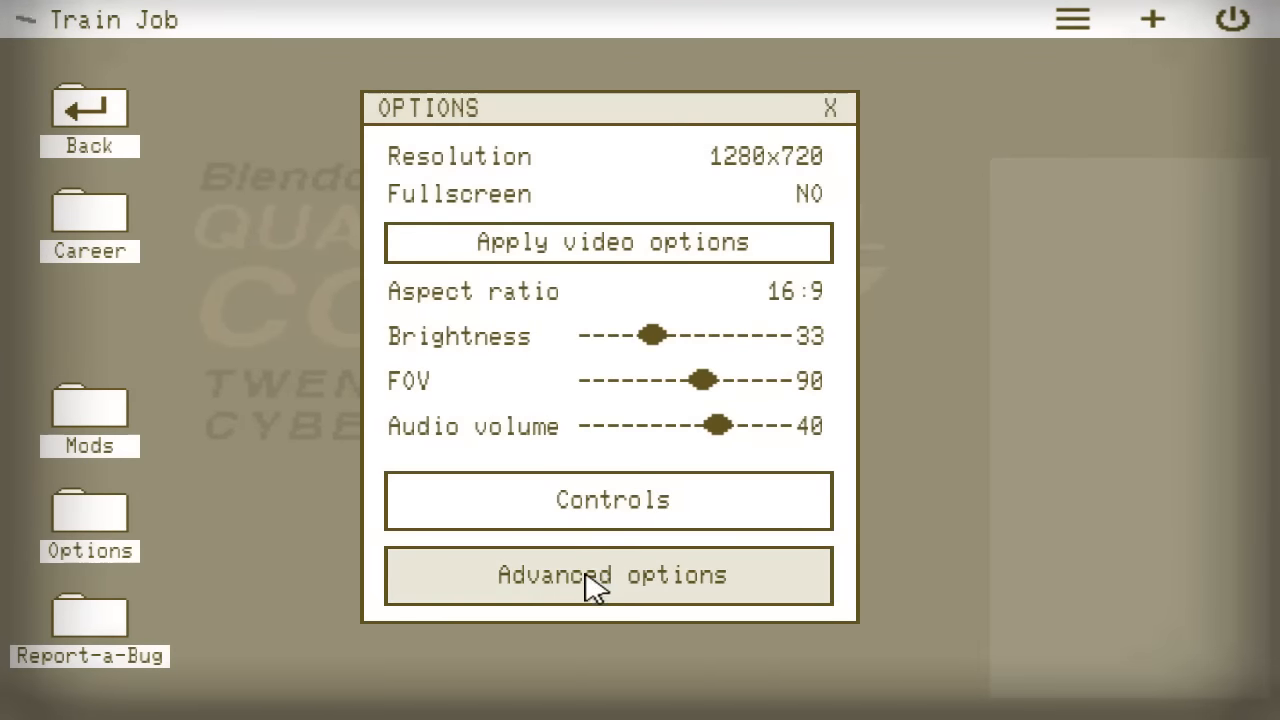
{"action": "left_click", "coordinate": [608, 575]}
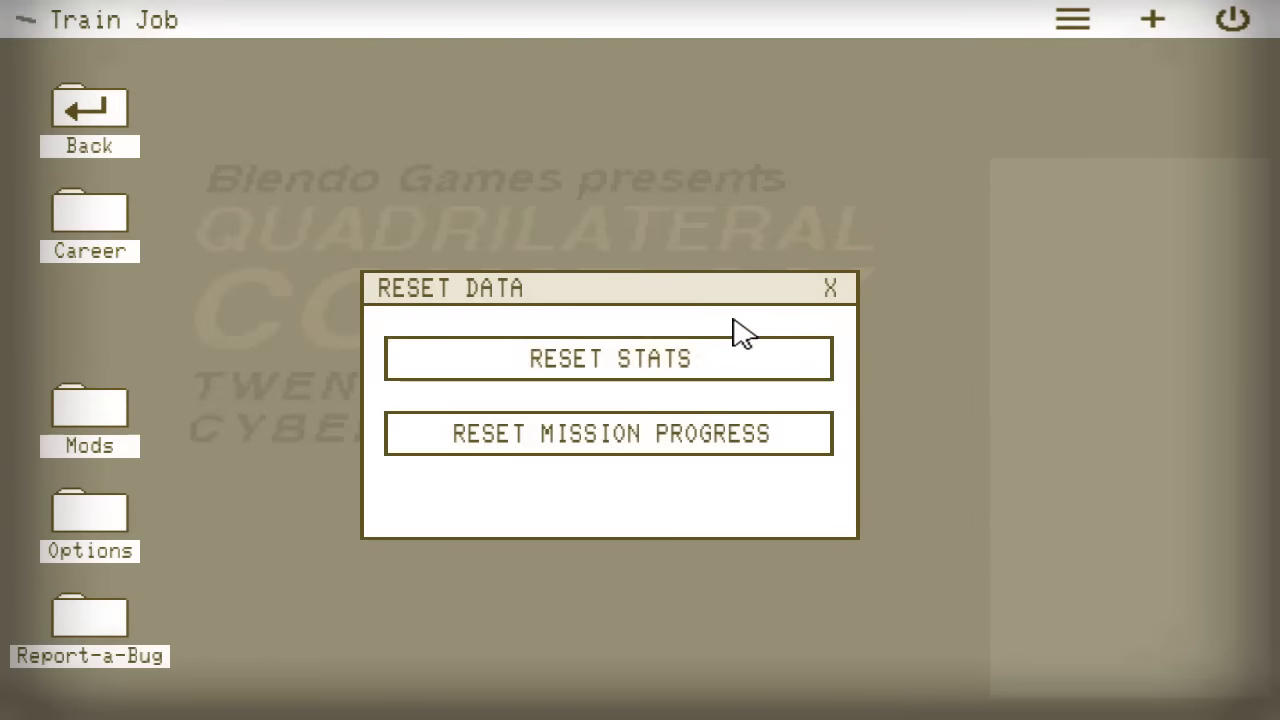
{"action": "left_click", "coordinate": [608, 433]}
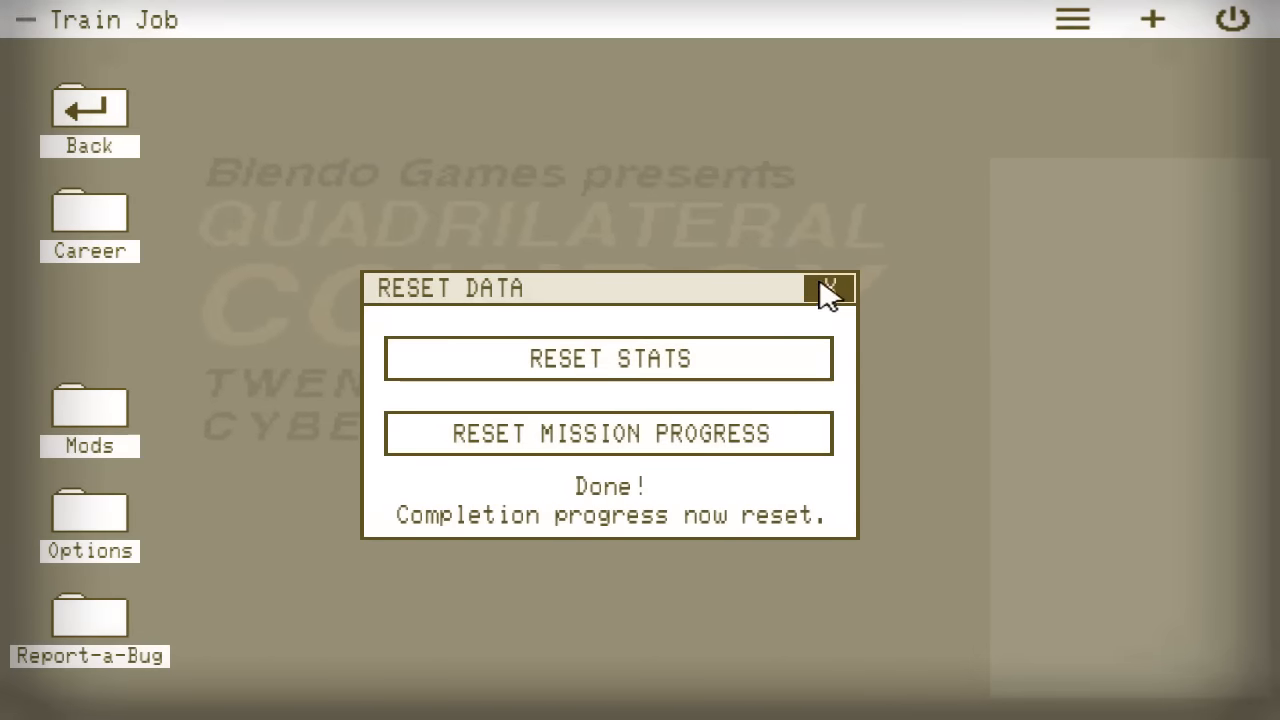
{"action": "left_click", "coordinate": [832, 288]}
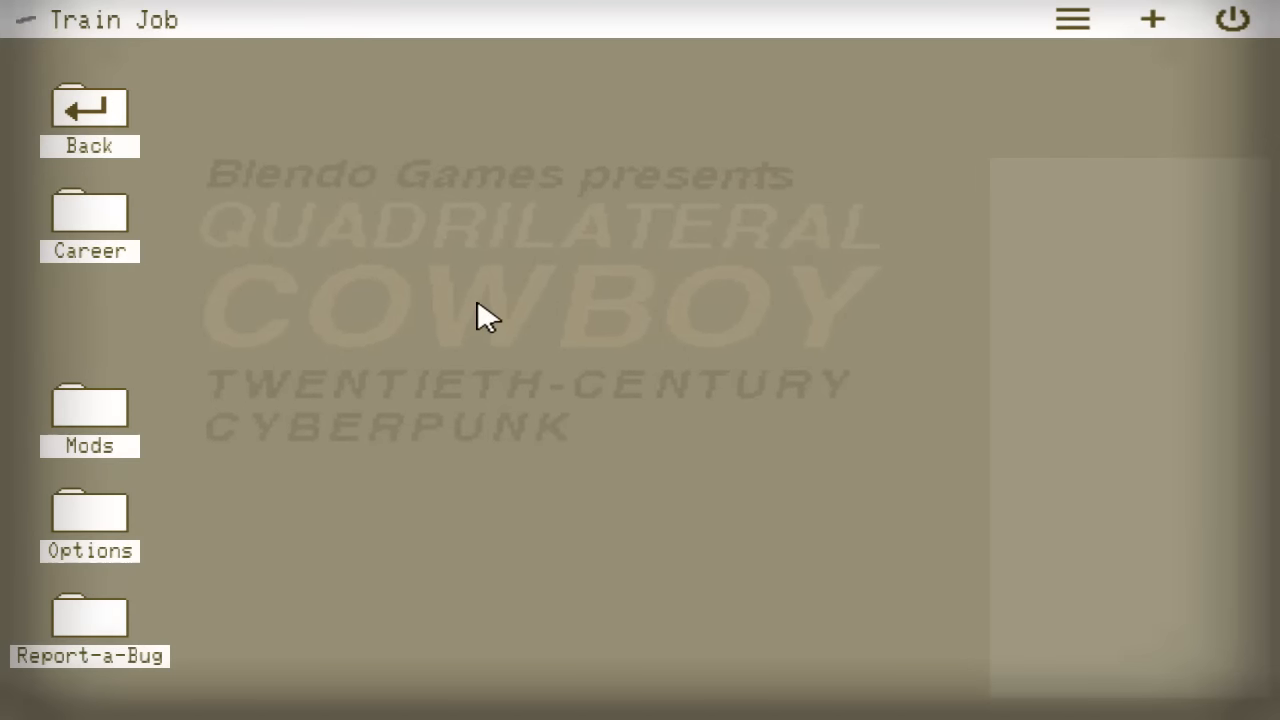
{"action": "mouse_move", "coordinate": [479, 268]}
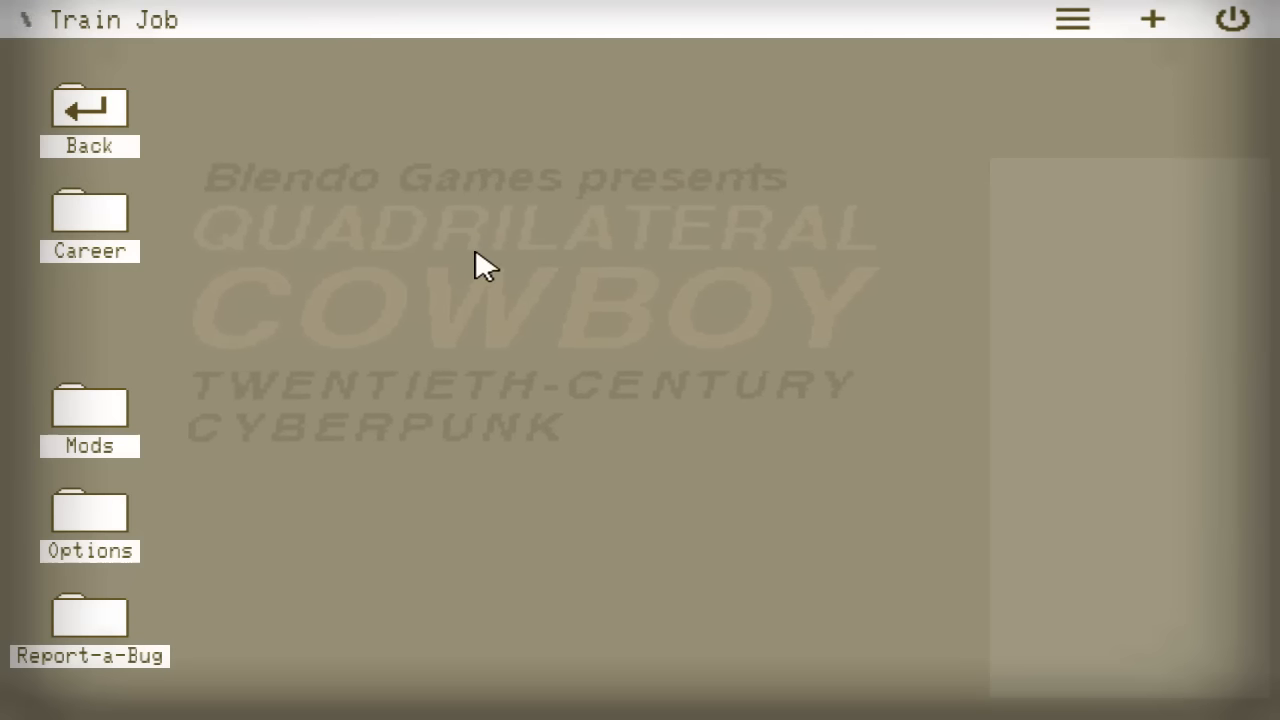
{"action": "mouse_move", "coordinate": [375, 407]}
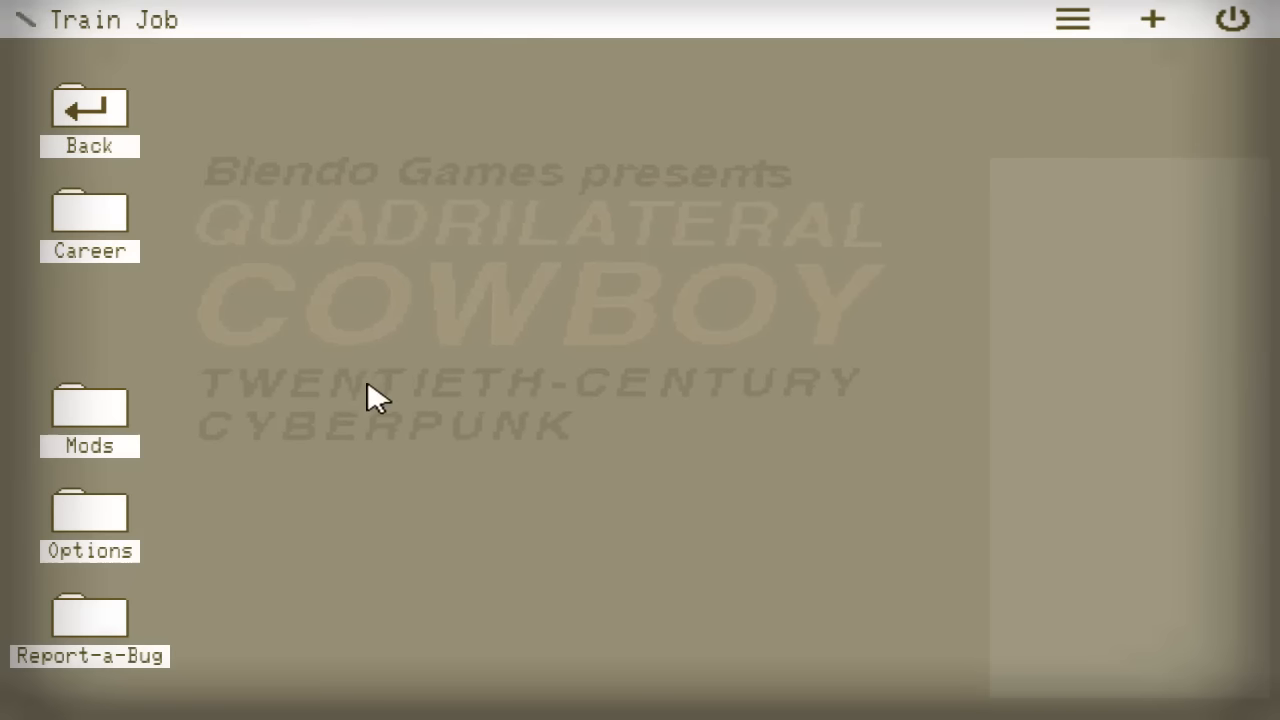
{"action": "mouse_move", "coordinate": [505, 520]}
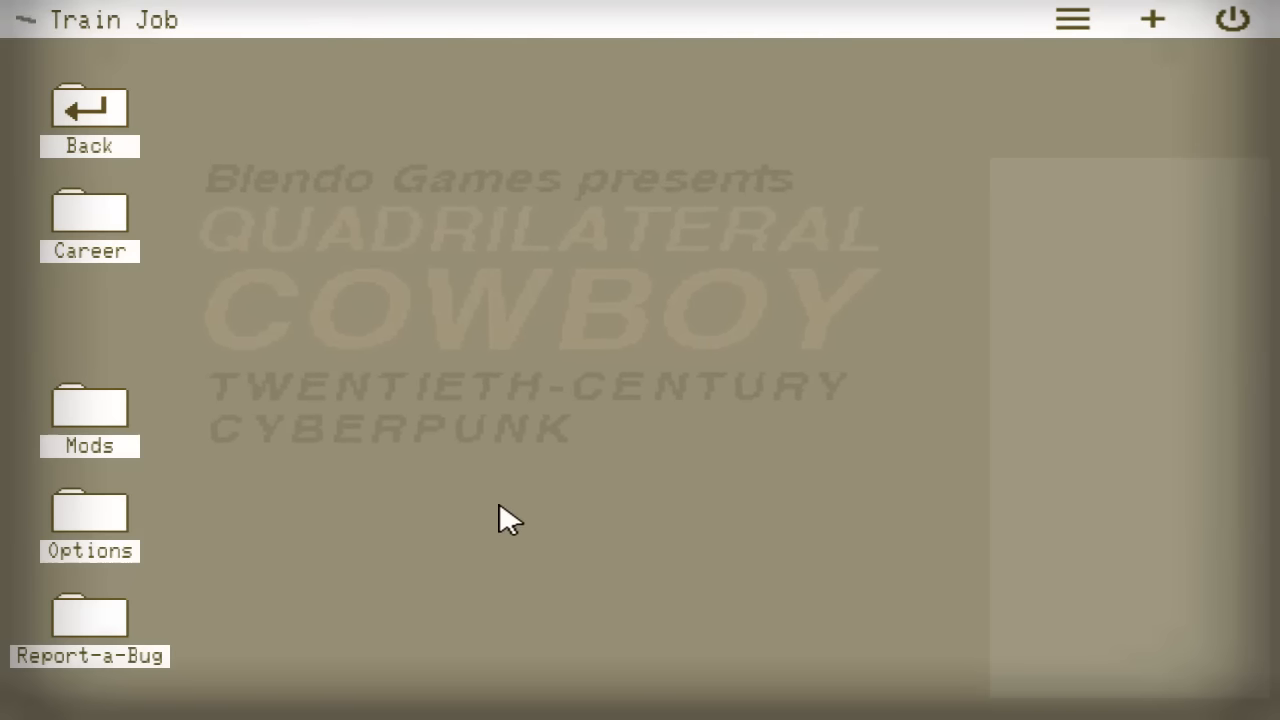
{"action": "mouse_move", "coordinate": [482, 520]}
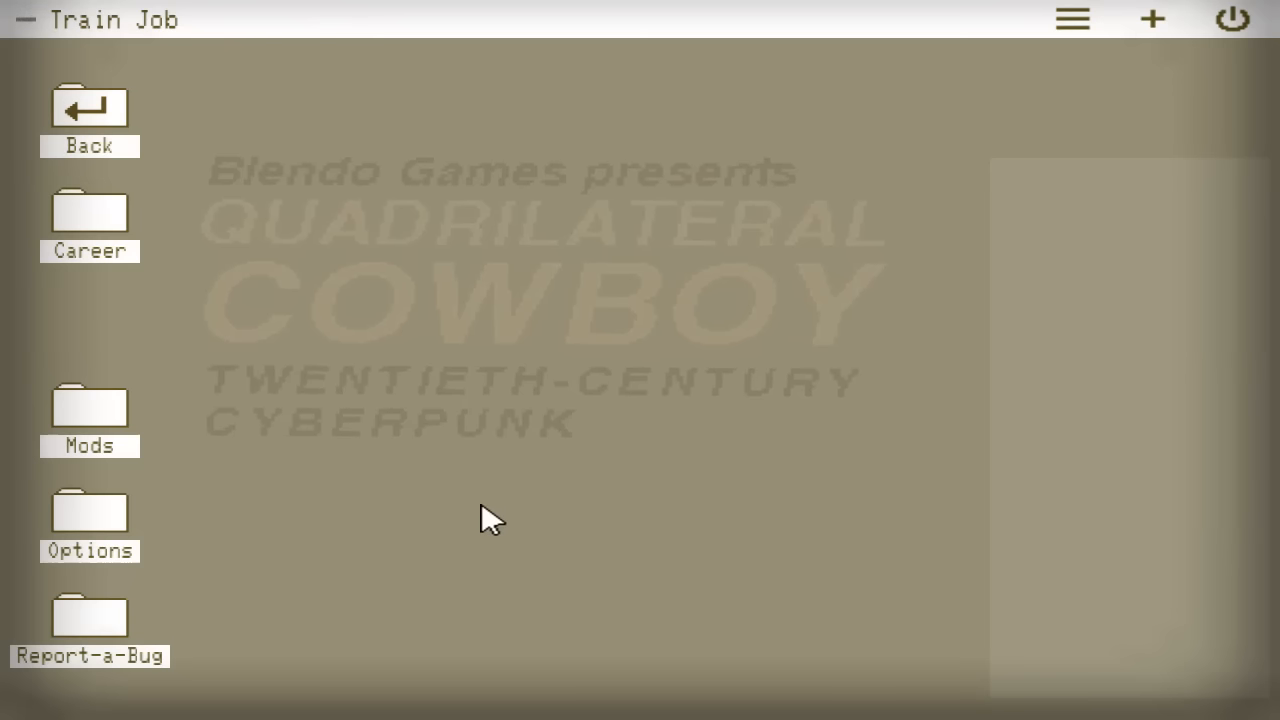
{"action": "mouse_move", "coordinate": [463, 527]}
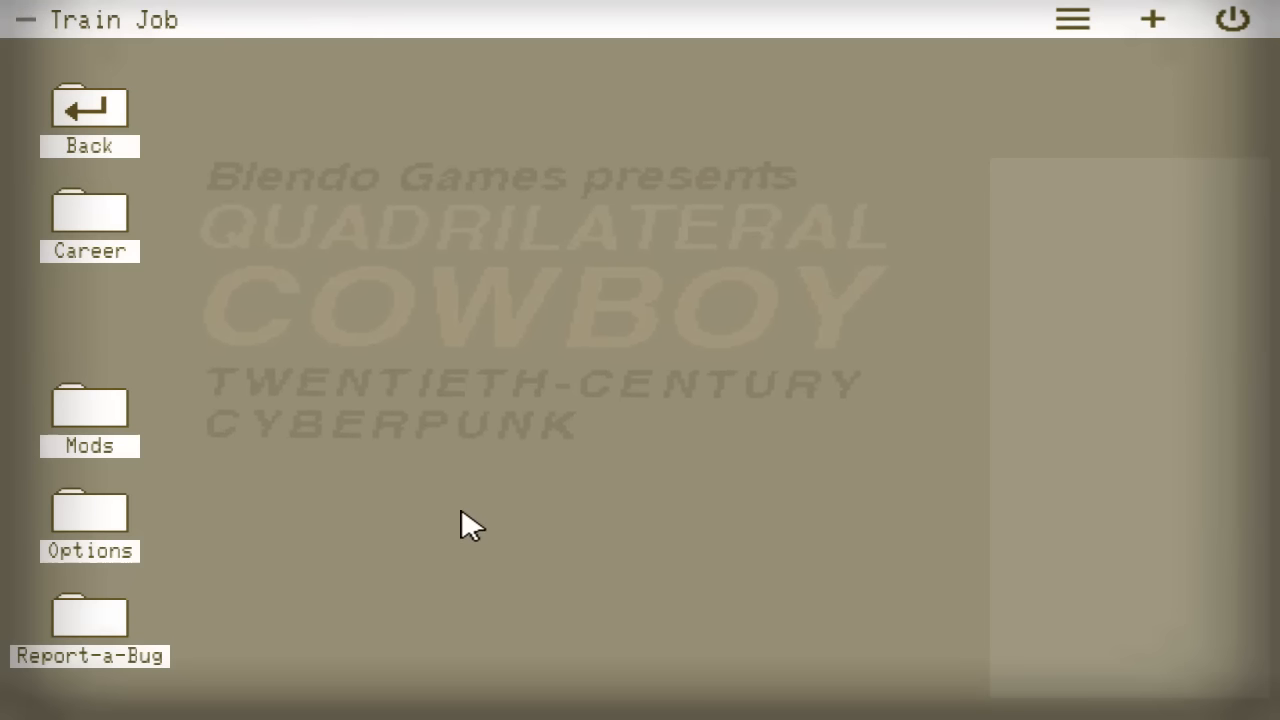
{"action": "mouse_move", "coordinate": [445, 540]}
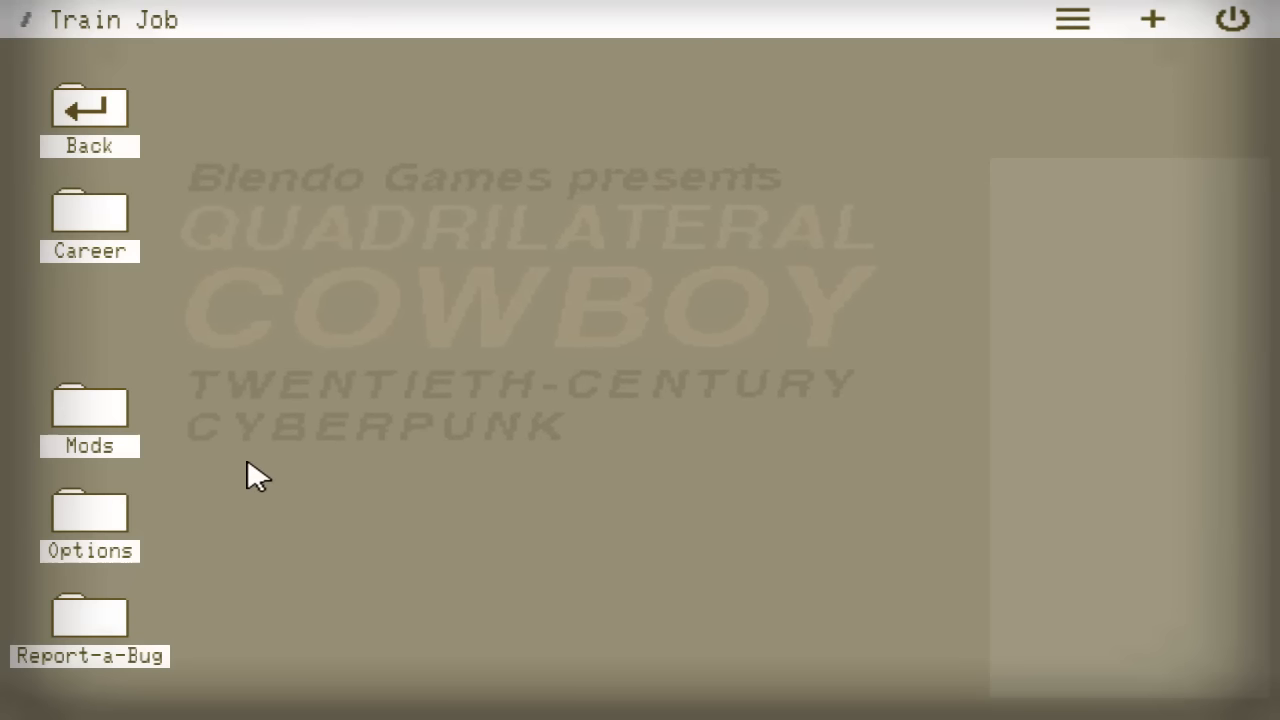
{"action": "mouse_move", "coordinate": [477, 303]}
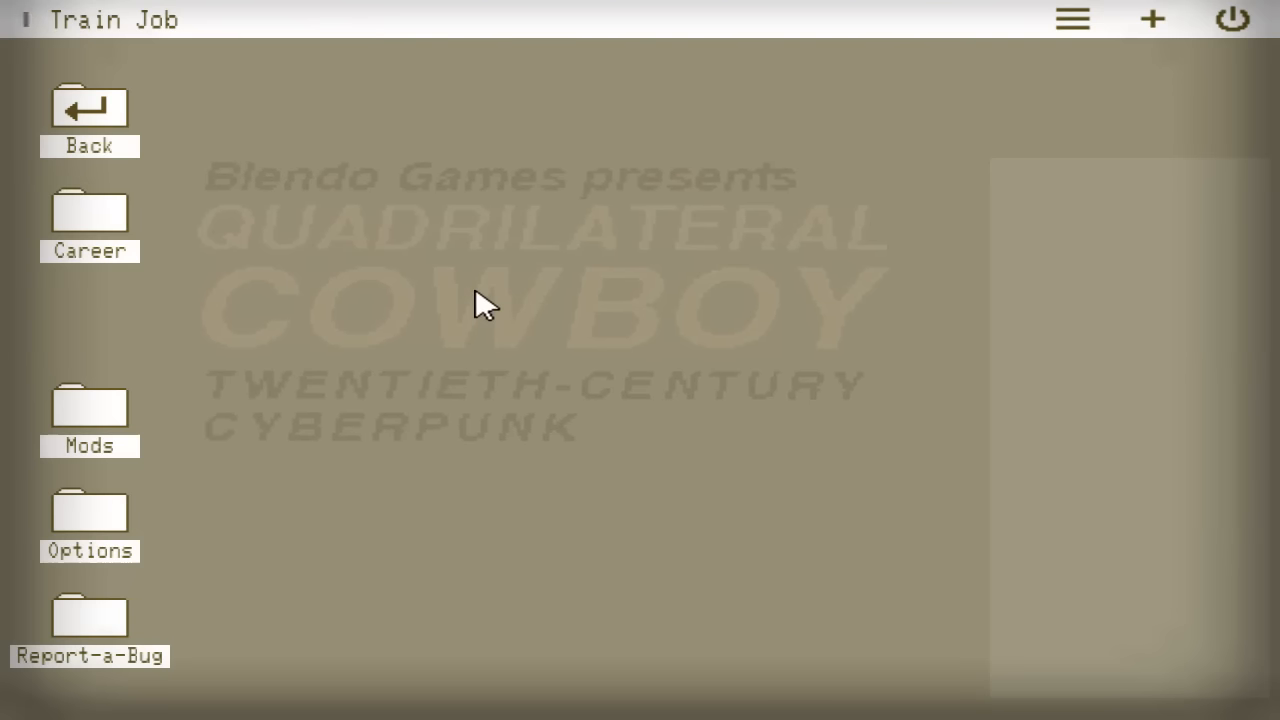
{"action": "mouse_move", "coordinate": [278, 348]}
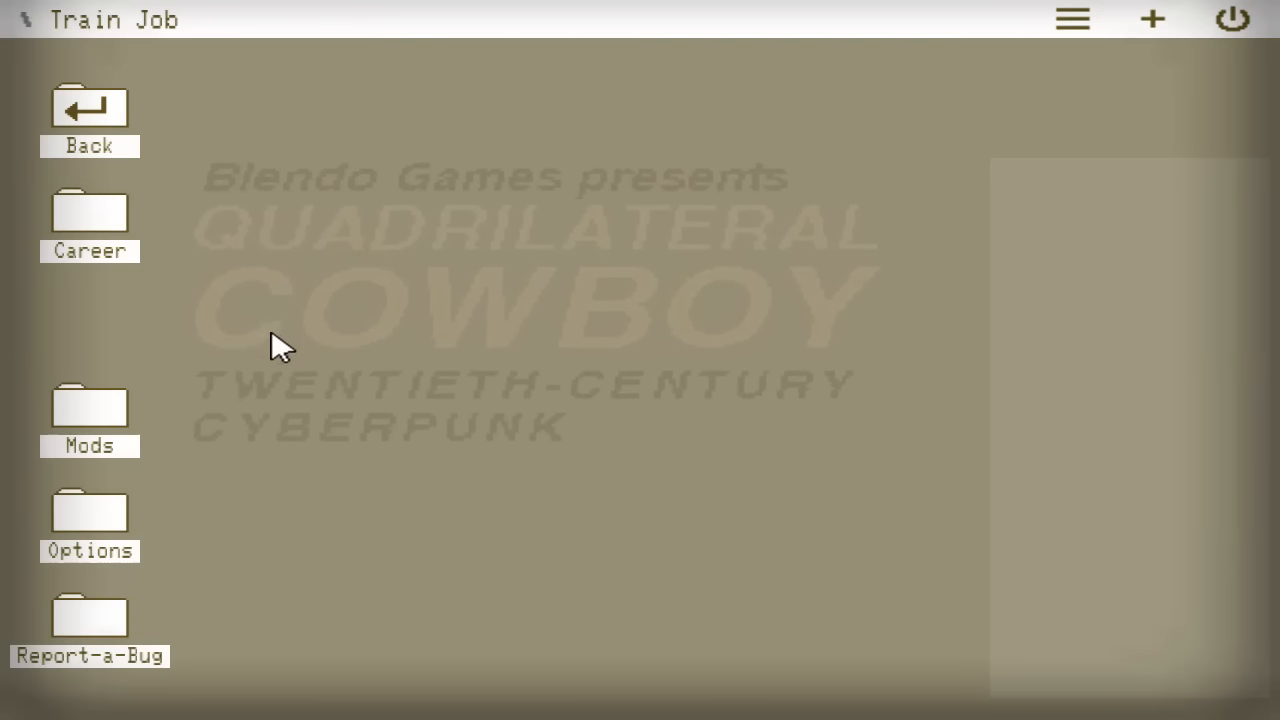
{"action": "mouse_move", "coordinate": [821, 545]}
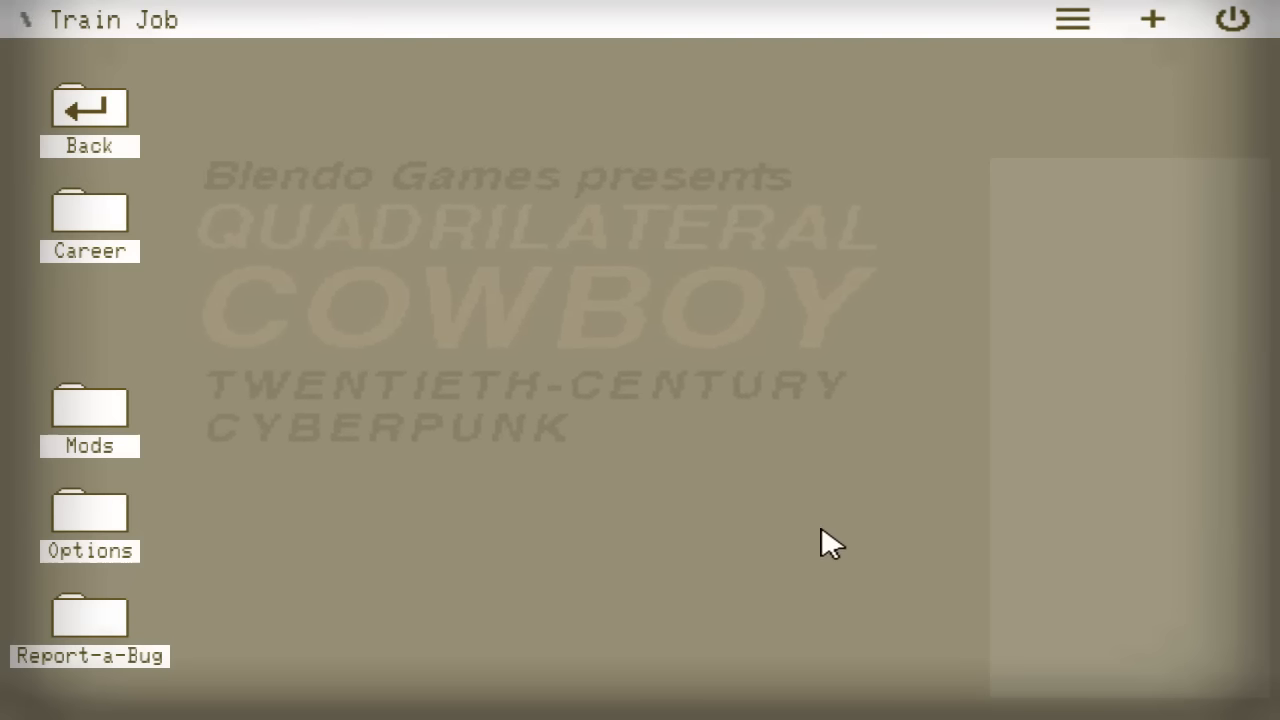
{"action": "mouse_move", "coordinate": [567, 503]}
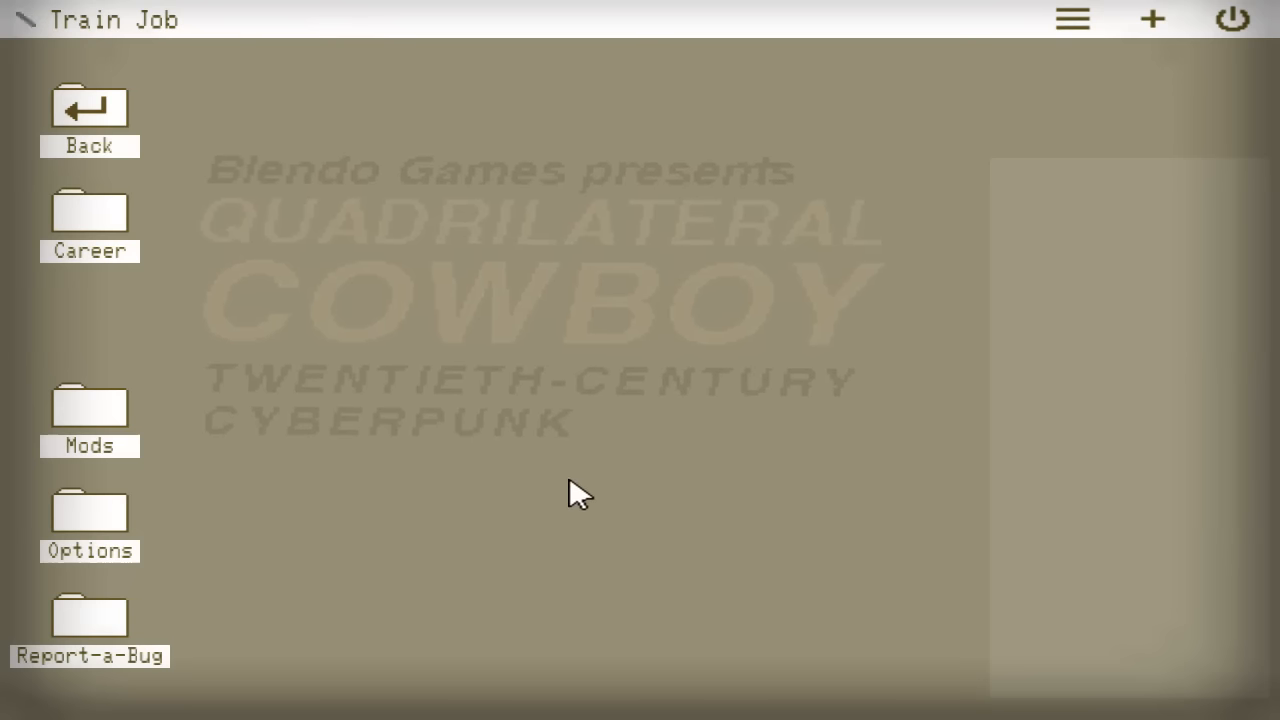
{"action": "mouse_move", "coordinate": [308, 393]}
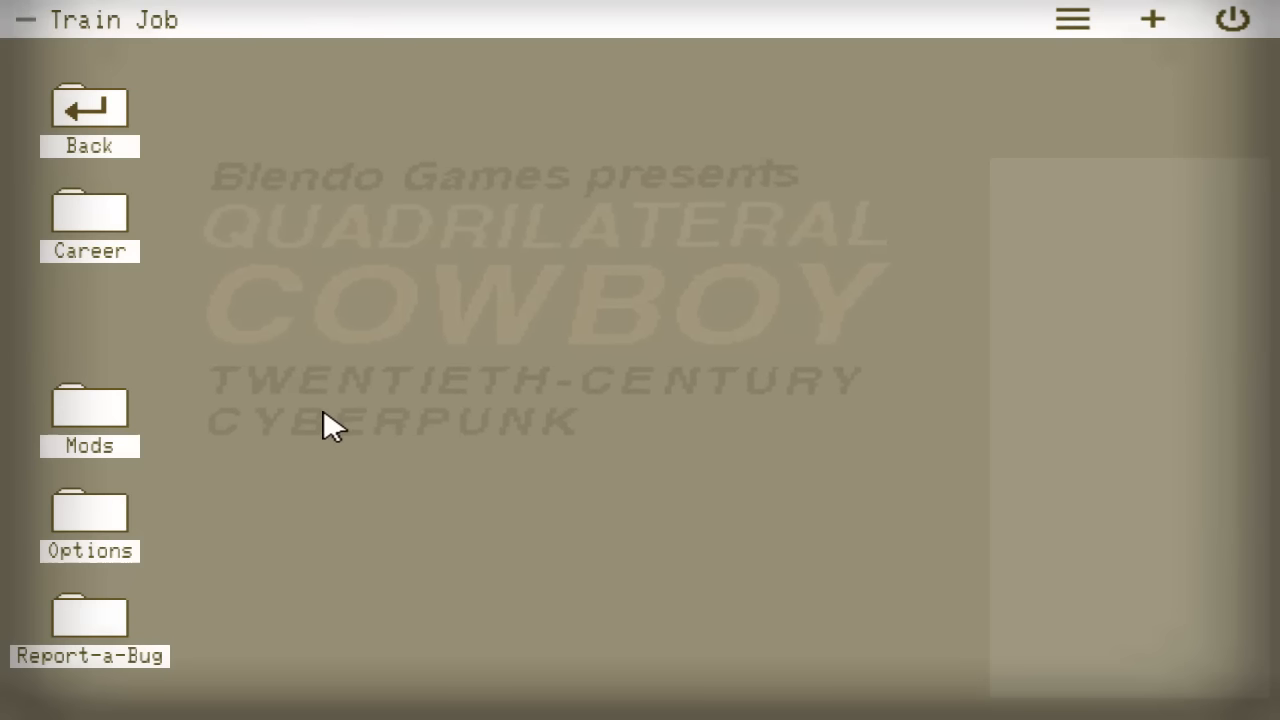
{"action": "mouse_move", "coordinate": [78, 225]}
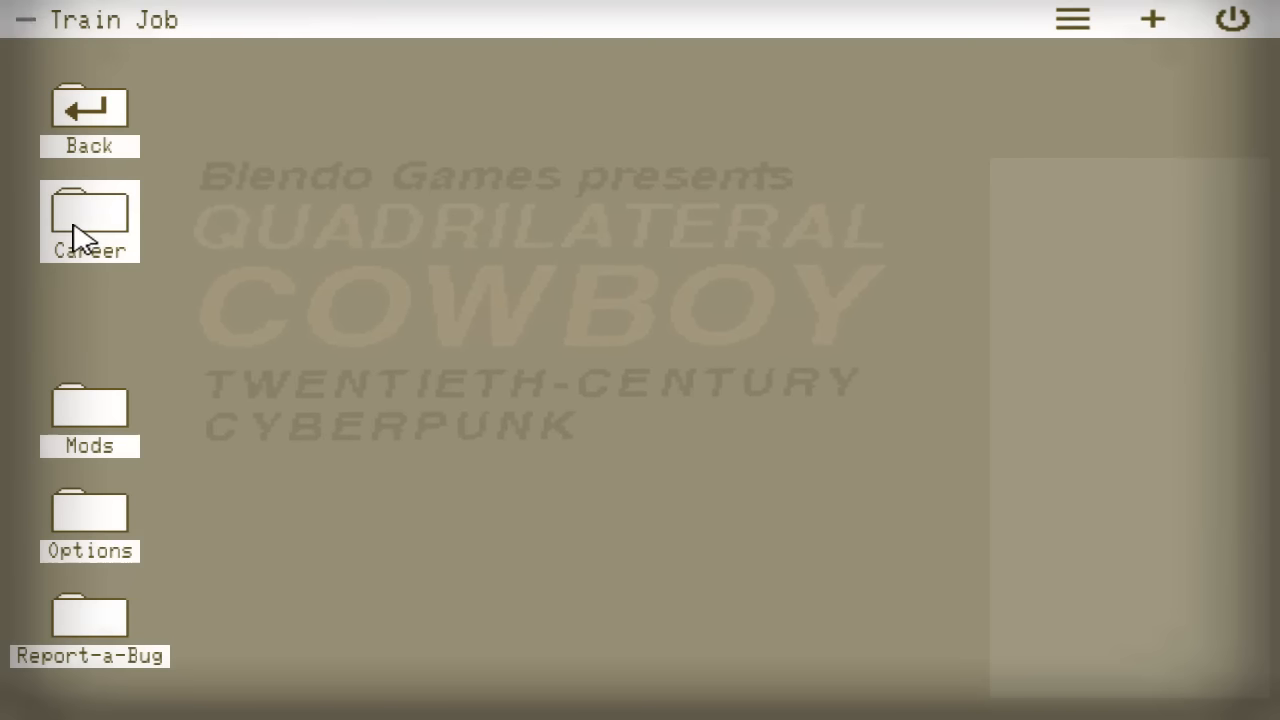
- Choose START under Start New Career in the Career folder
{"action": "left_click", "coordinate": [90, 215]}
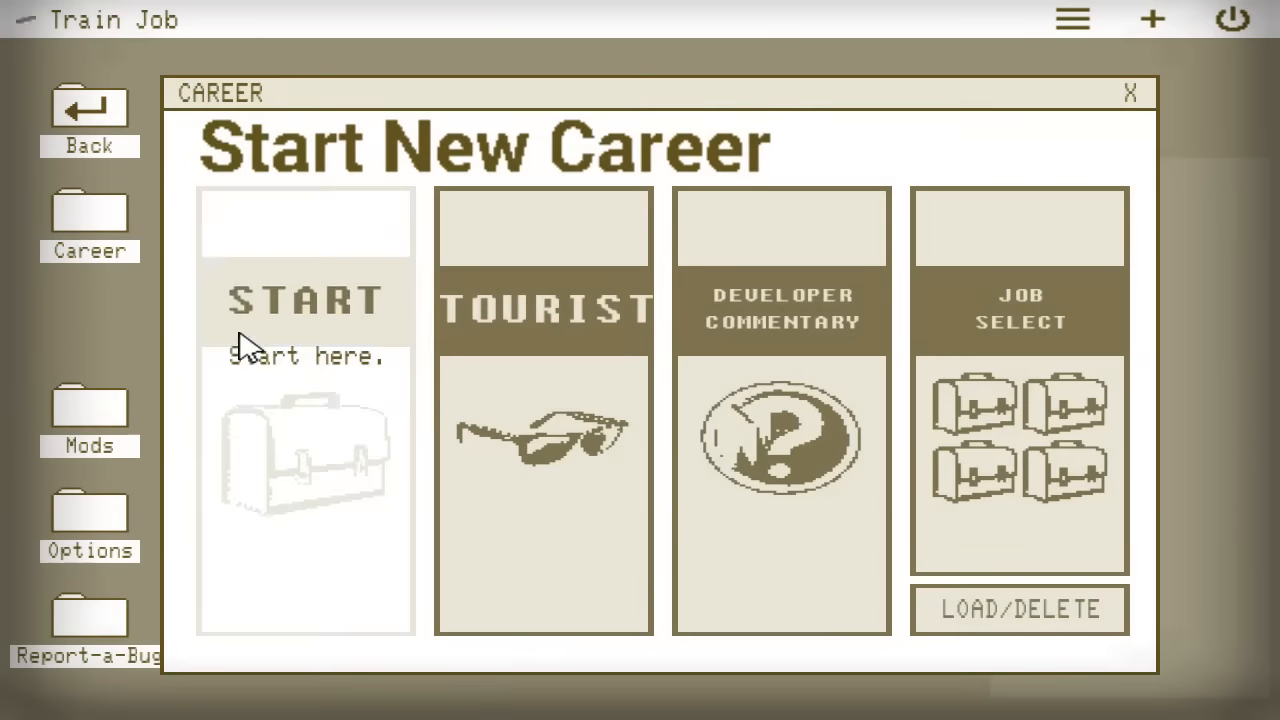
{"action": "left_click", "coordinate": [307, 300]}
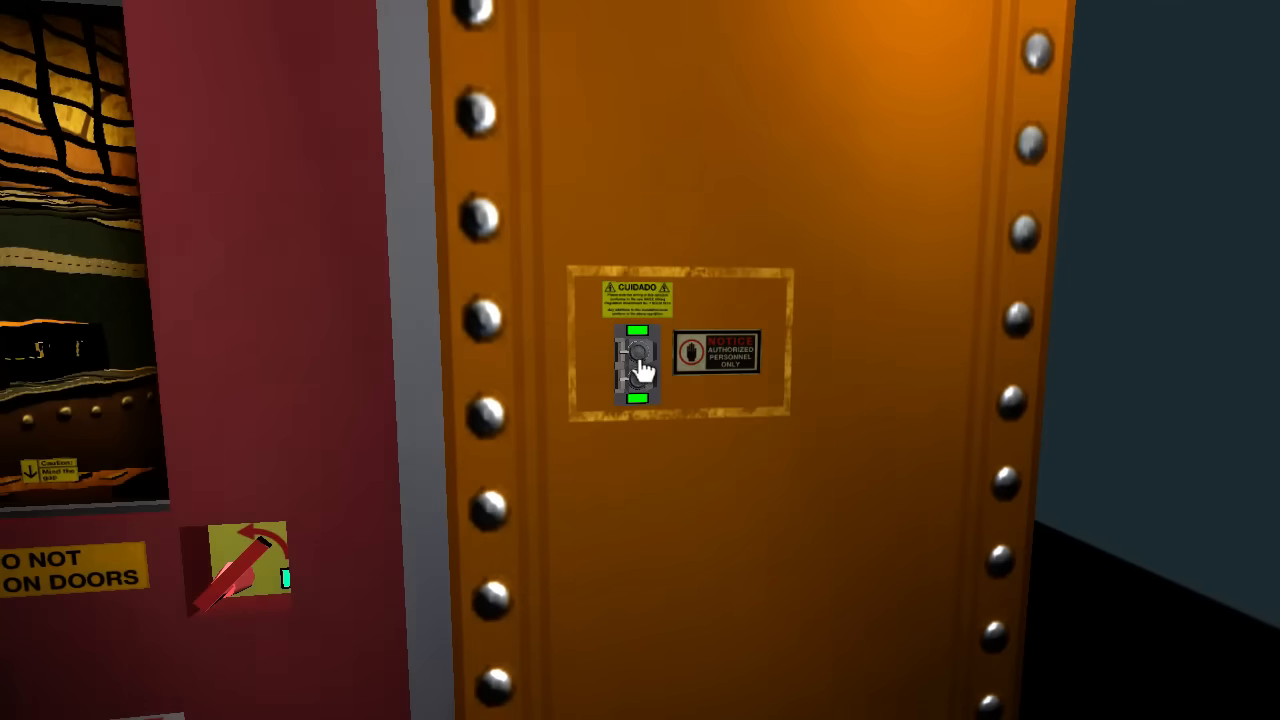
- Plug into the orange door and execute LIGHT15.OFF(), LIGHT2.OFF(), DOOR1.OPEN(3)
{"action": "left_click", "coordinate": [635, 373]}
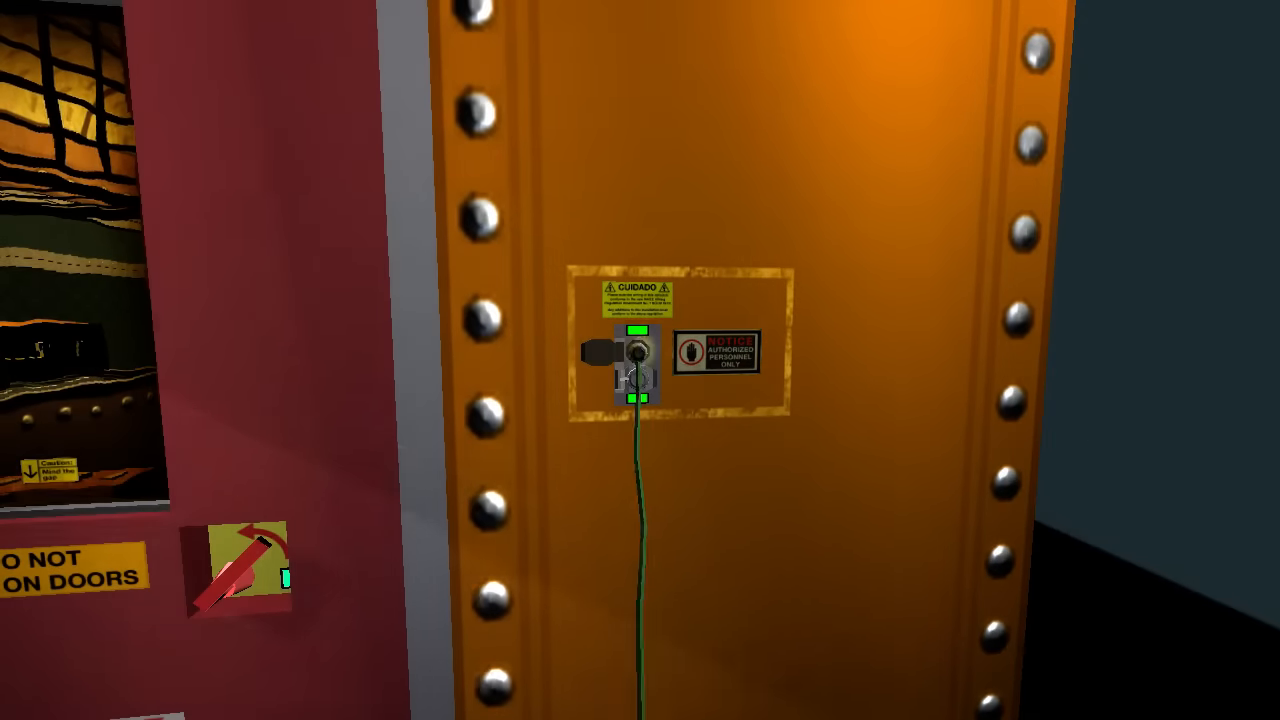
{"action": "left_click", "coordinate": [630, 360]}
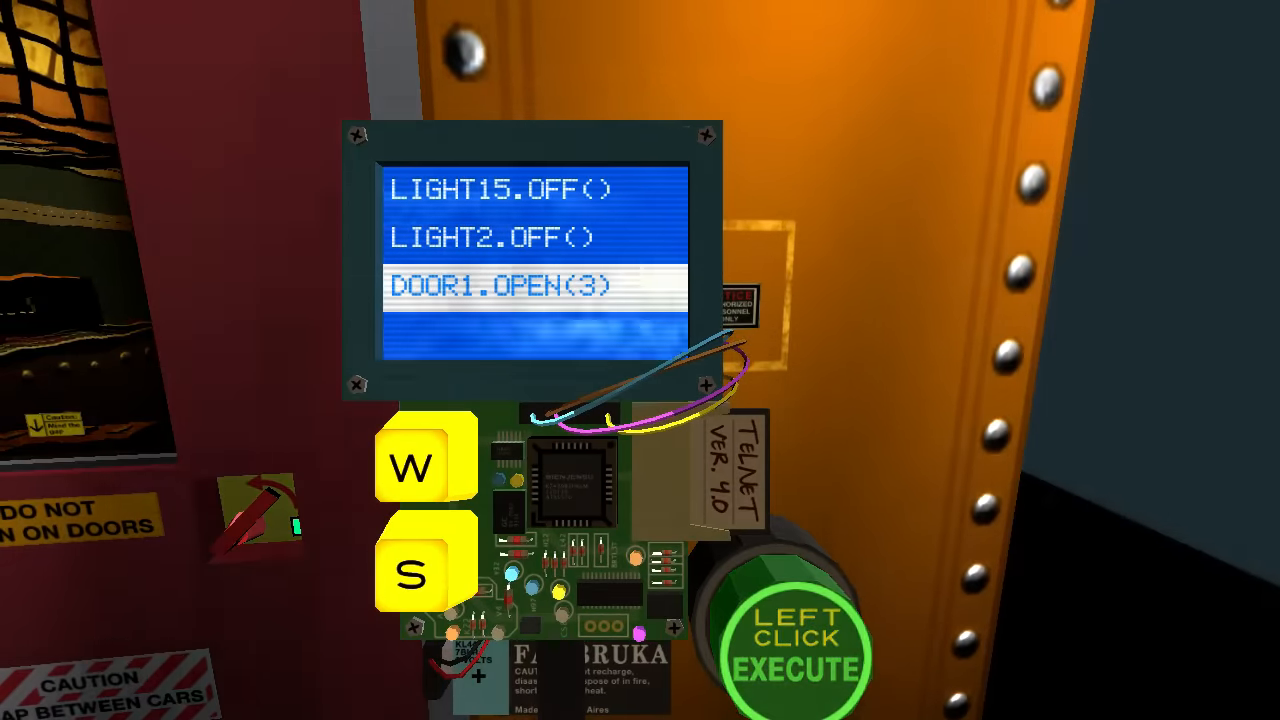
{"action": "left_click", "coordinate": [793, 645]}
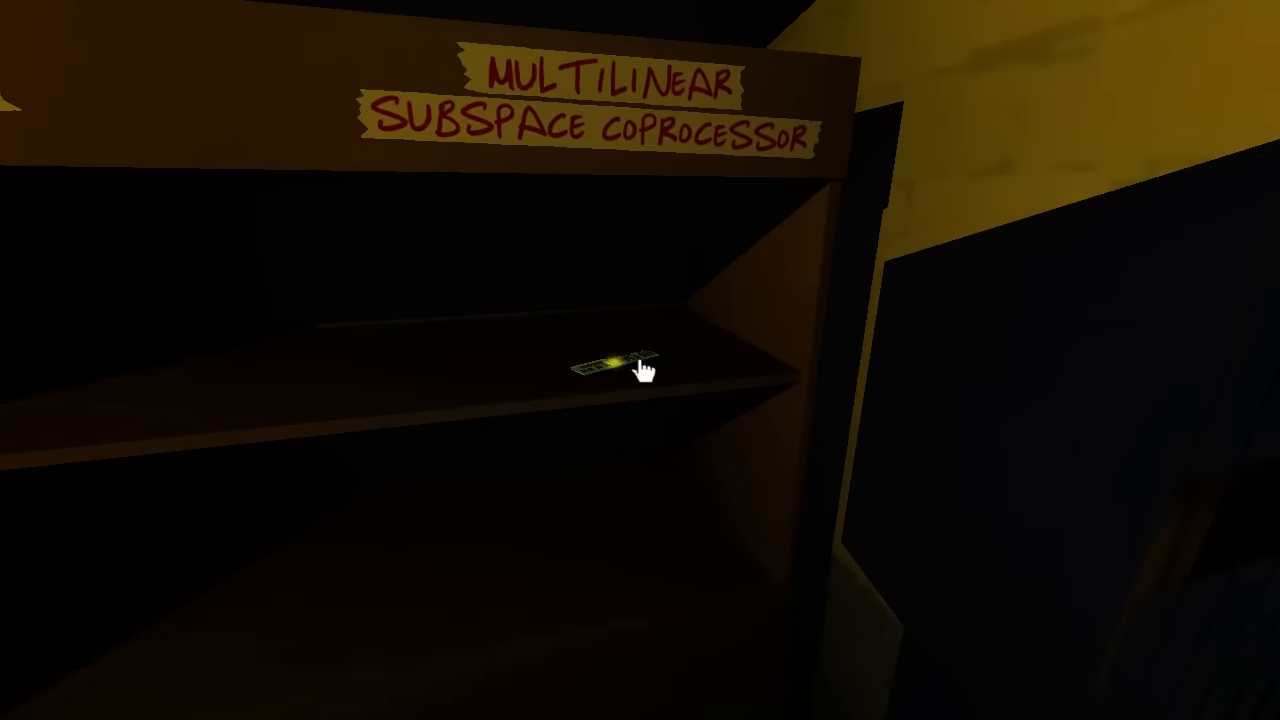
- Pick up the circuit card from the Multilinear Subspace Coprocessor shelf
{"action": "left_click", "coordinate": [617, 367]}
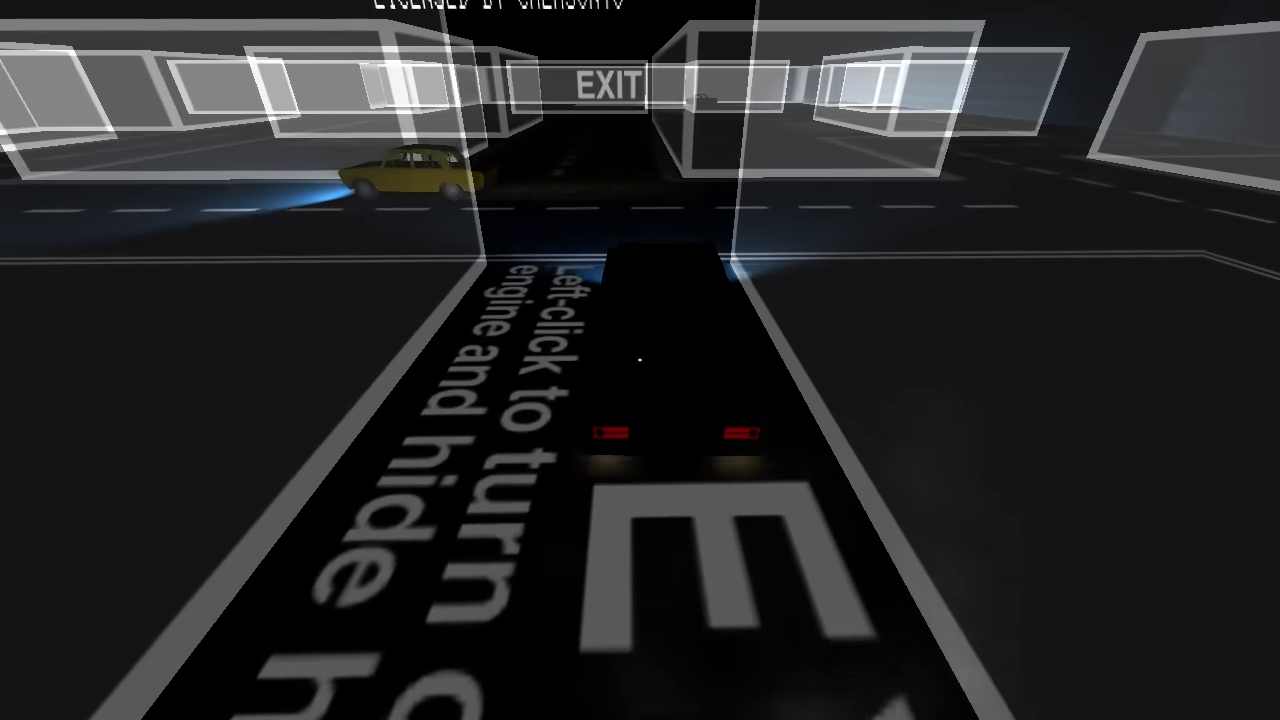
{"action": "left_click", "coordinate": [640, 360]}
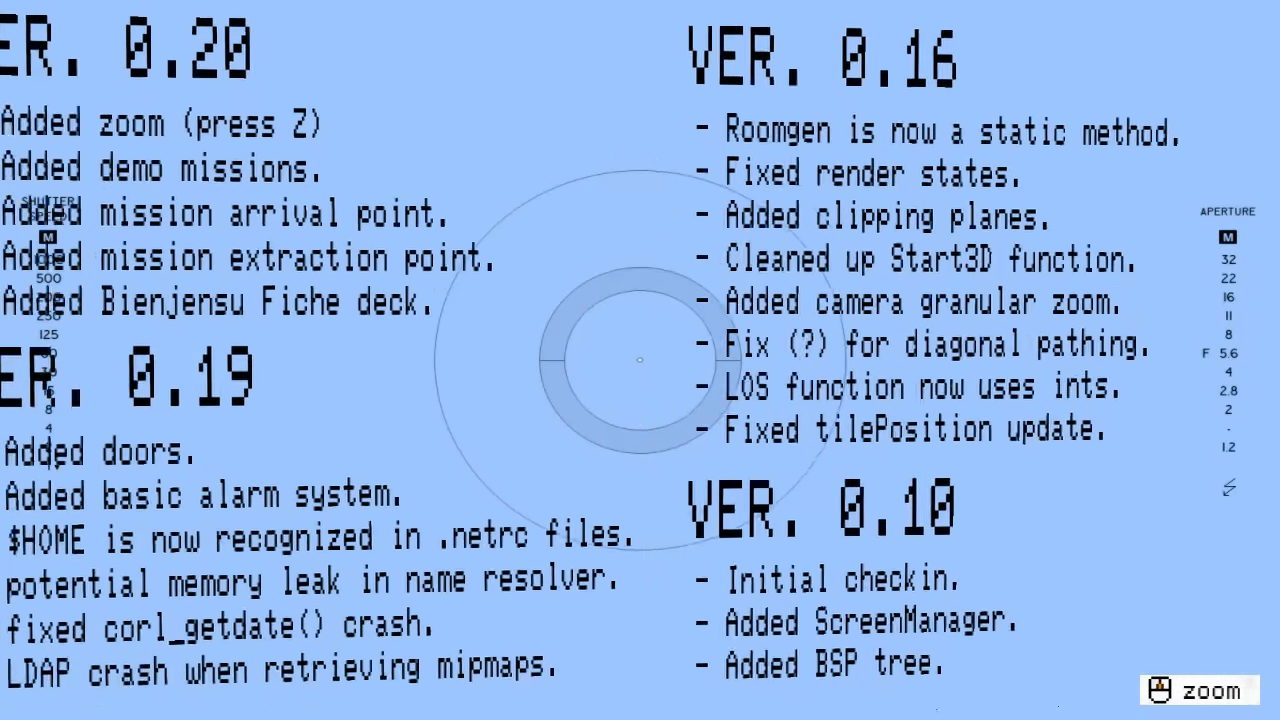
- Leave the zoomed changelog wall and return to the level overview
{"action": "left_click", "coordinate": [1197, 687]}
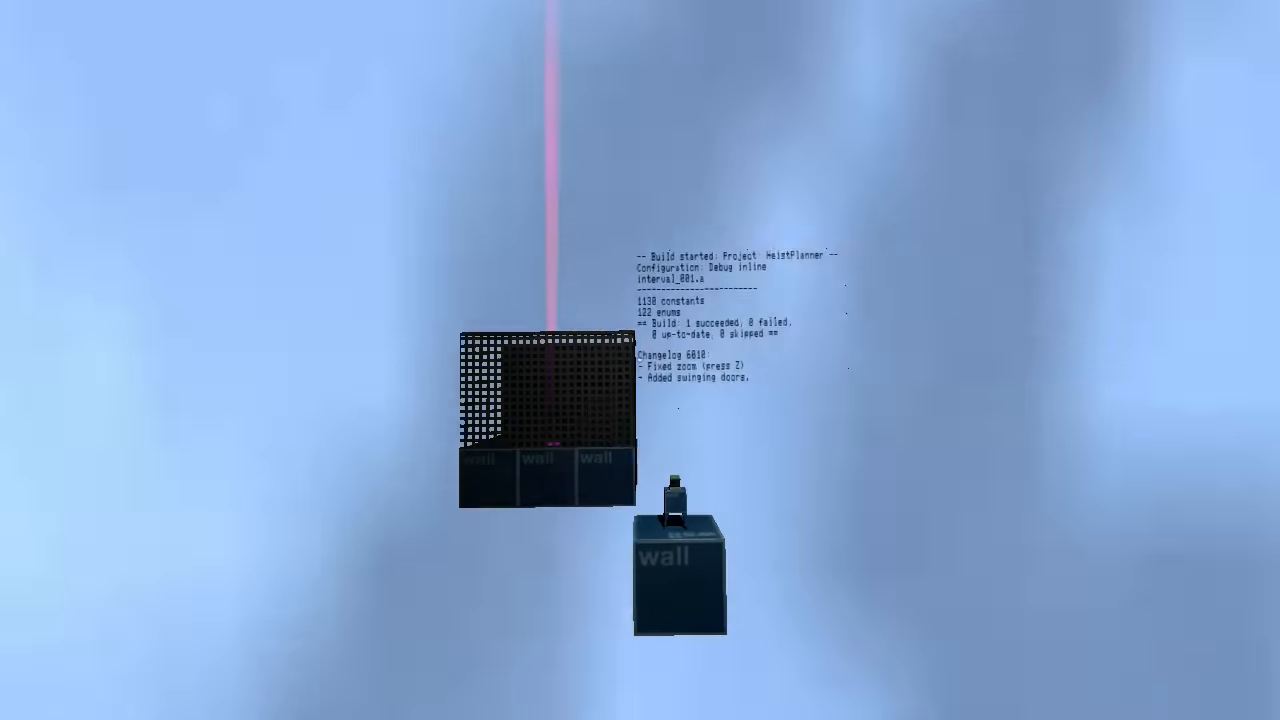
- Bring up the deck terminal beside the Demo Mission notebook page
{"action": "key", "text": "z"}
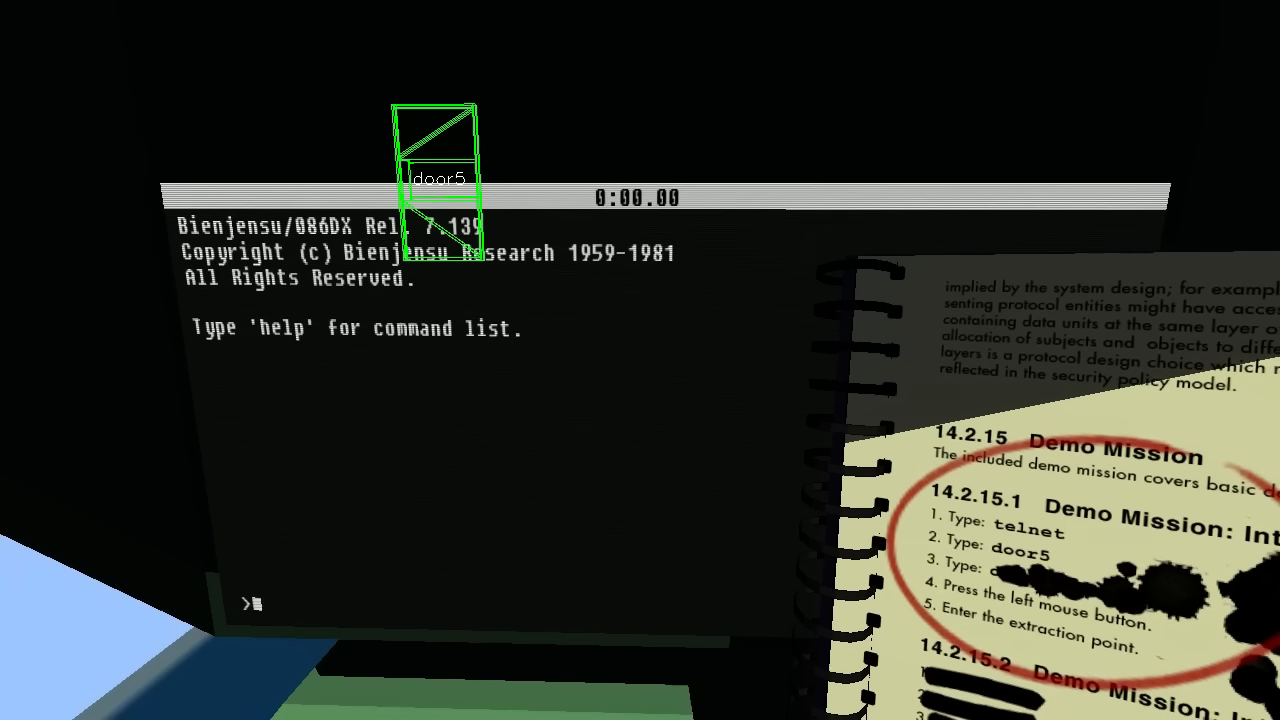
- Telnet into door5, list its commands and enter door5.open to open it
{"action": "type", "text": "te"}
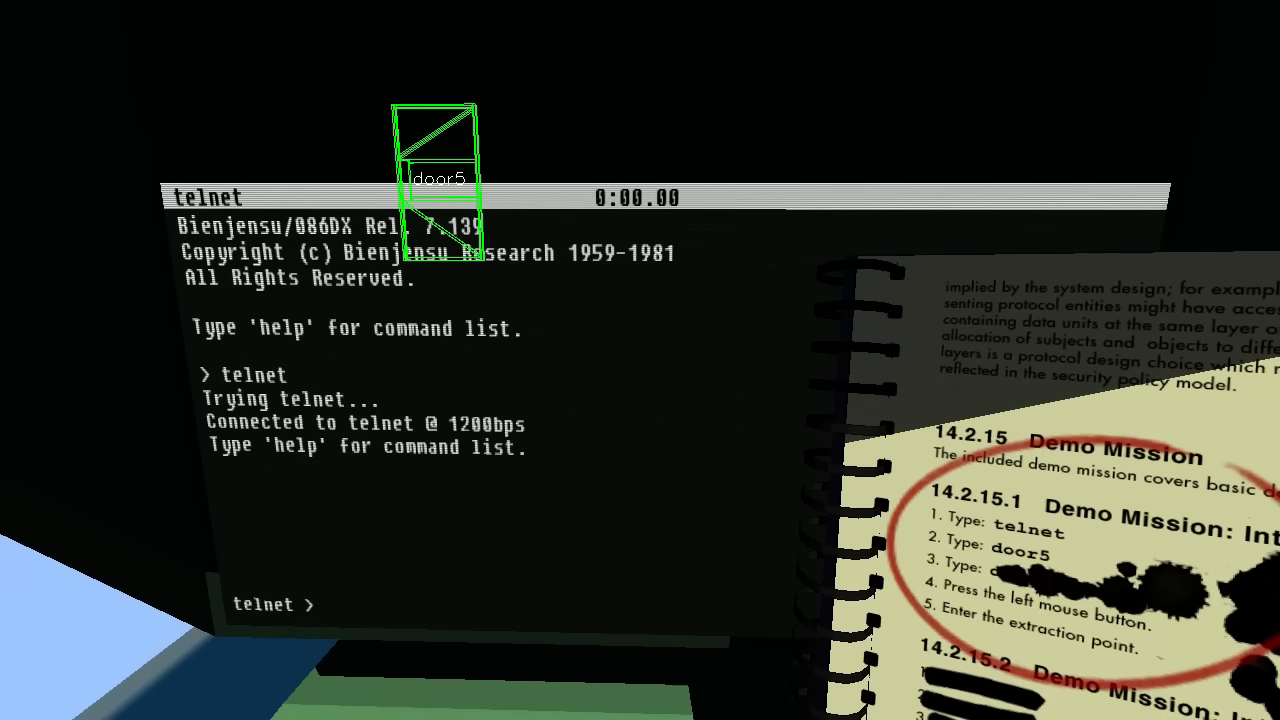
{"action": "type", "text": "door5"}
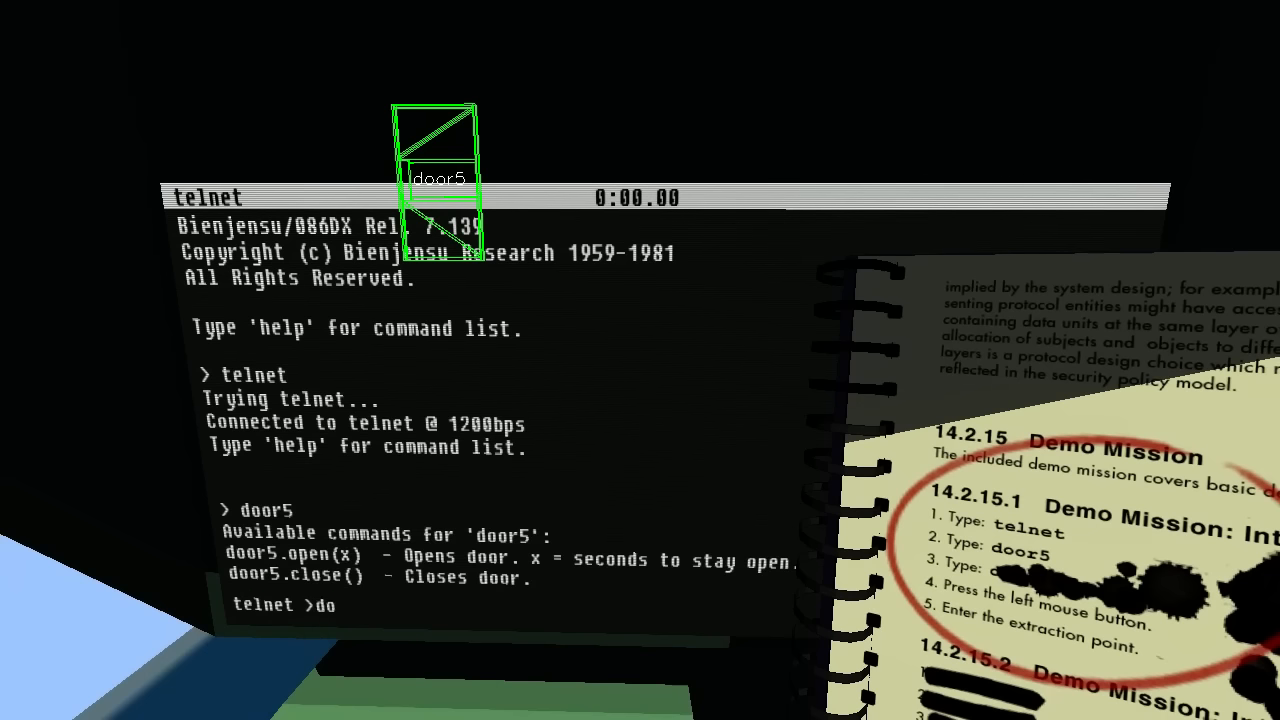
{"action": "type", "text": "r"}
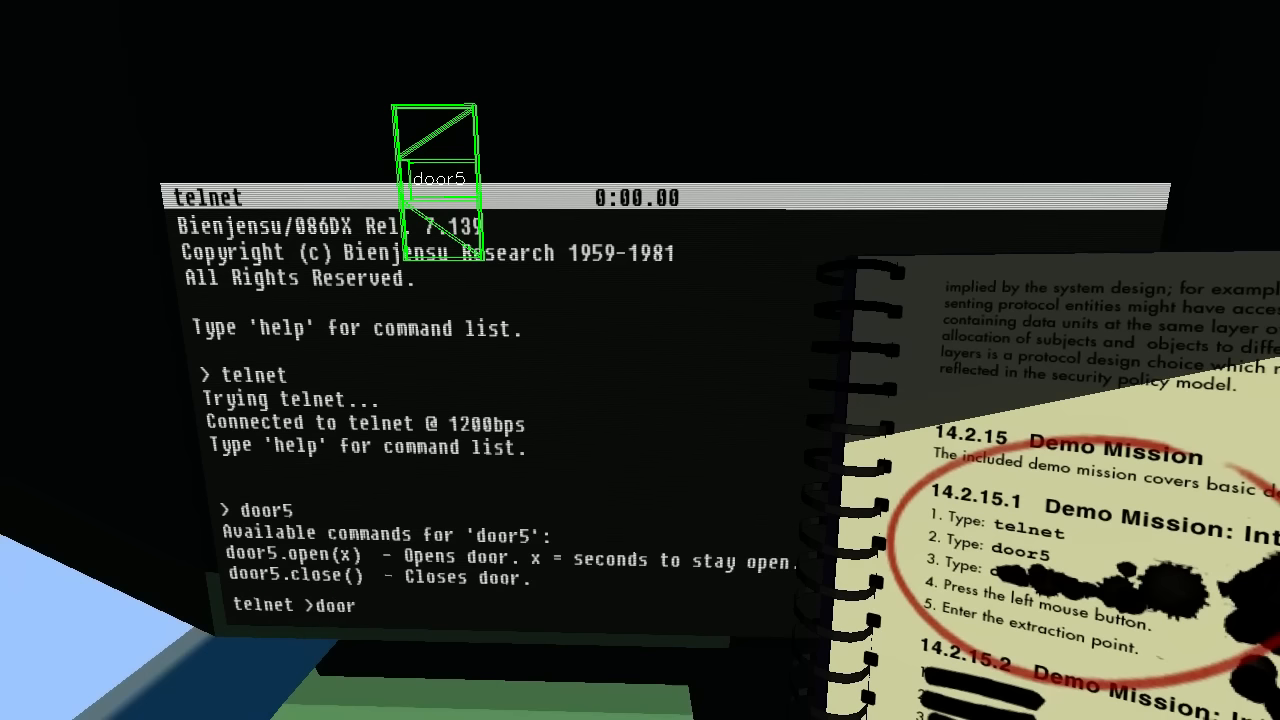
{"action": "type", "text": "5.open("}
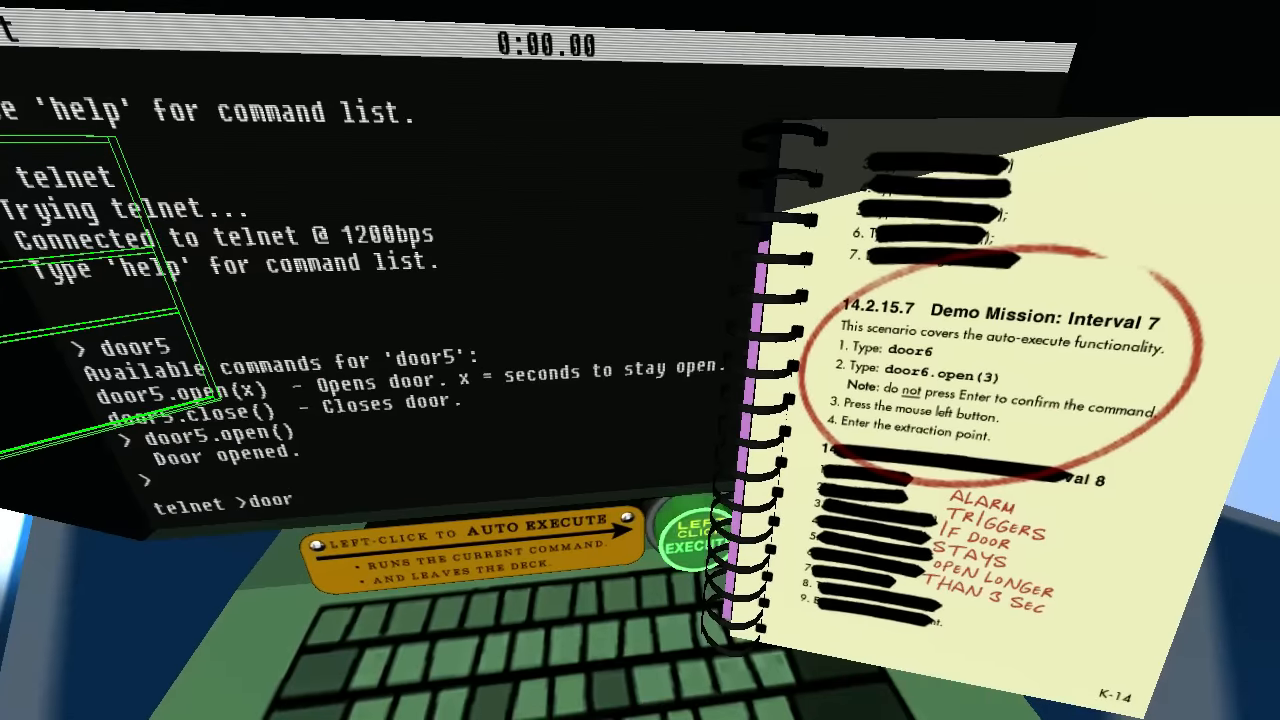
- Enter door6.open(3) in the telnet terminal to auto-execute opening door6
{"action": "type", "text": "6"}
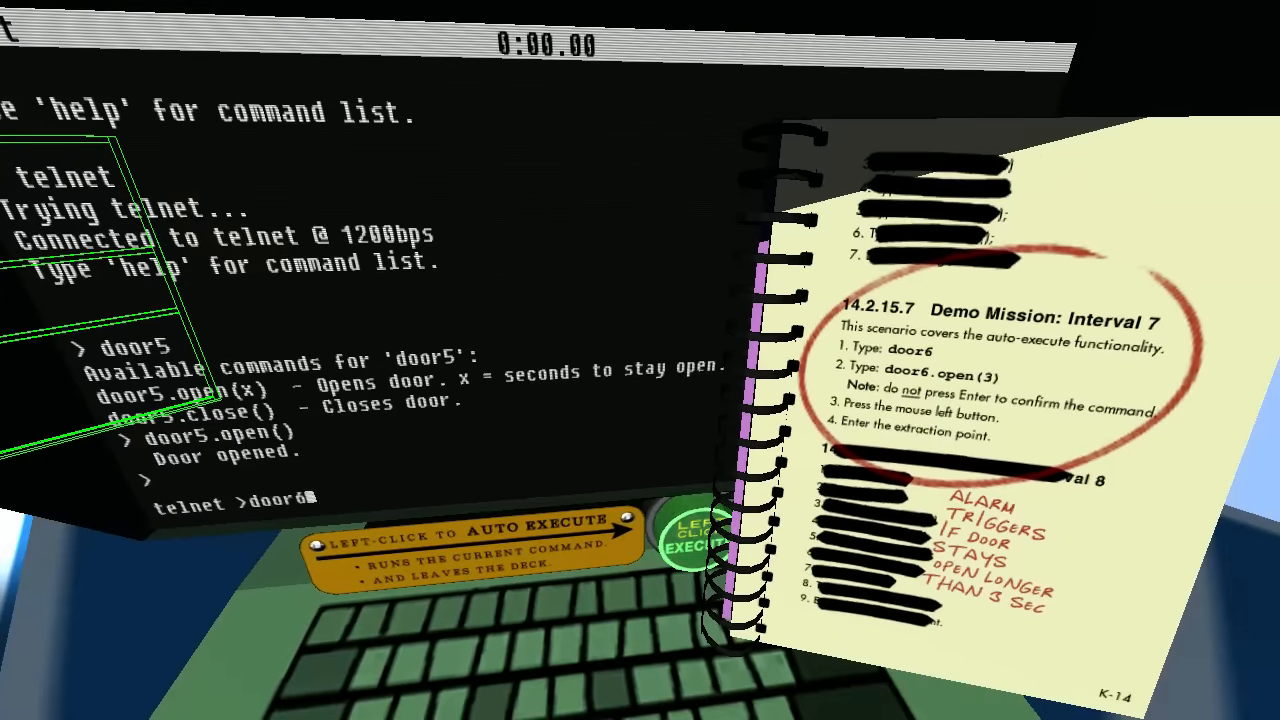
{"action": "type", "text": ".open(3"}
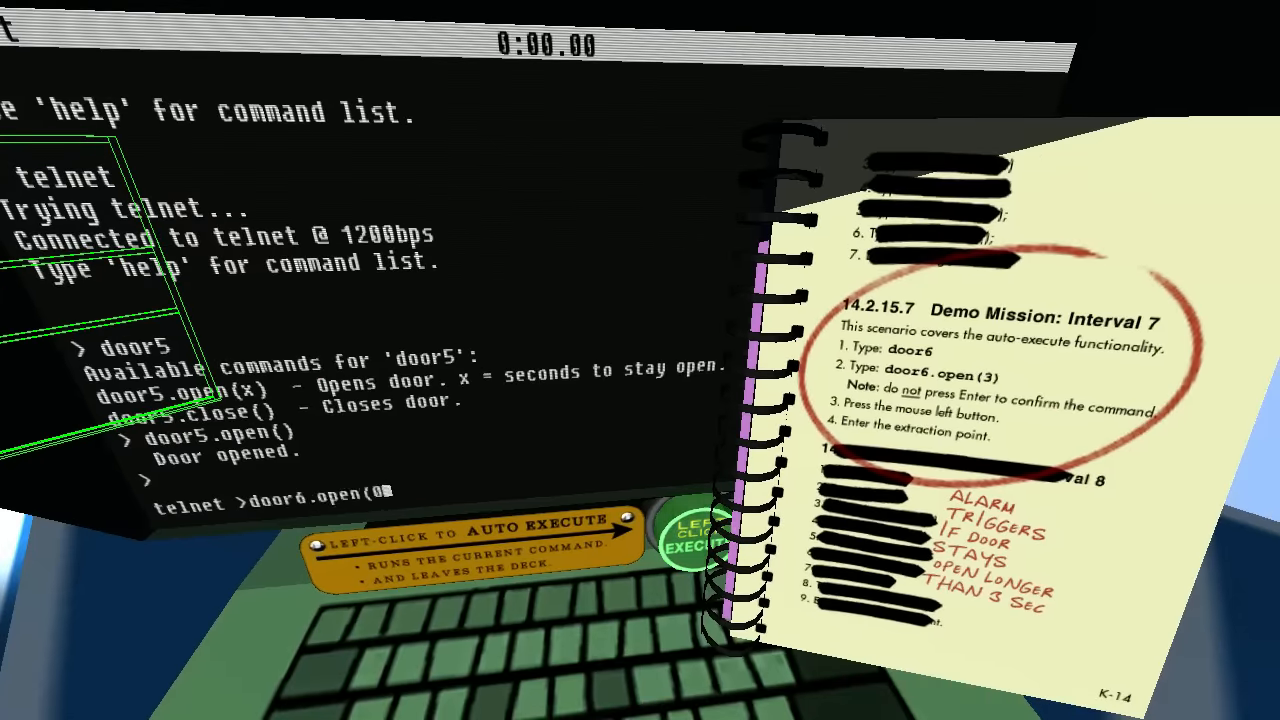
{"action": "type", "text": "3)"}
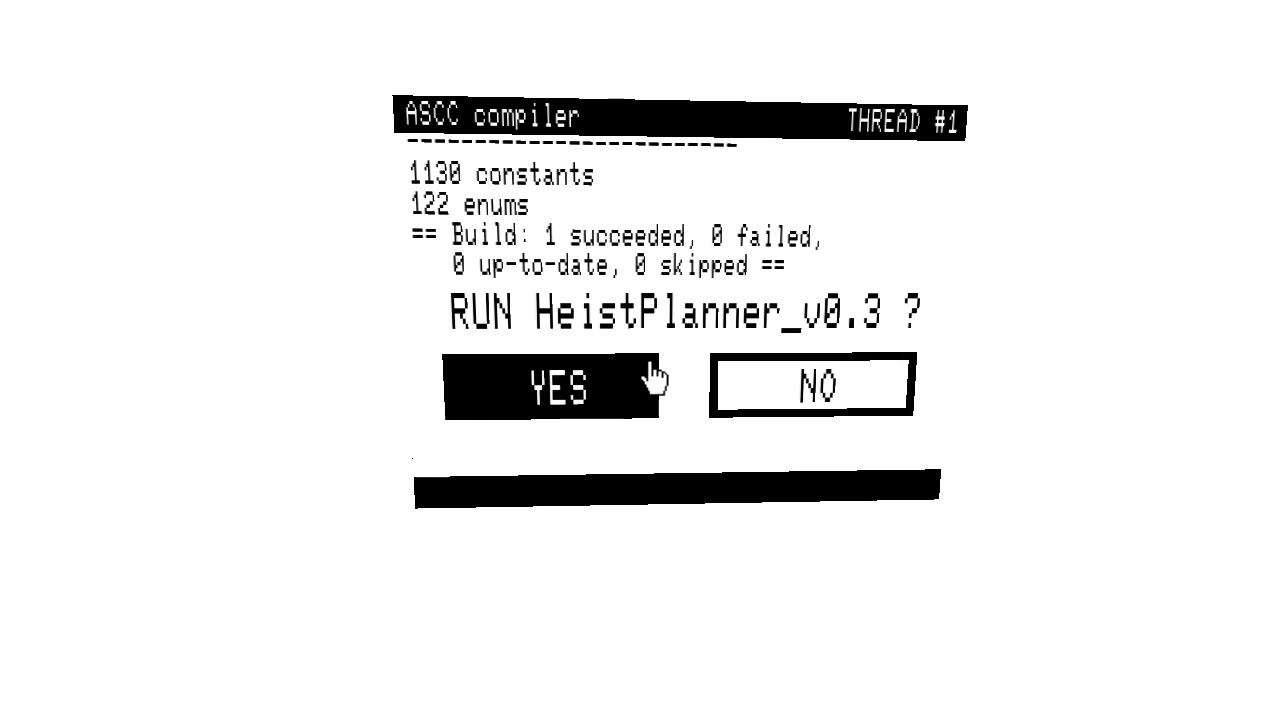
- Confirm YES on the ASCC compiler prompt to run HeistPlanner_v0.3
{"action": "left_click", "coordinate": [558, 385]}
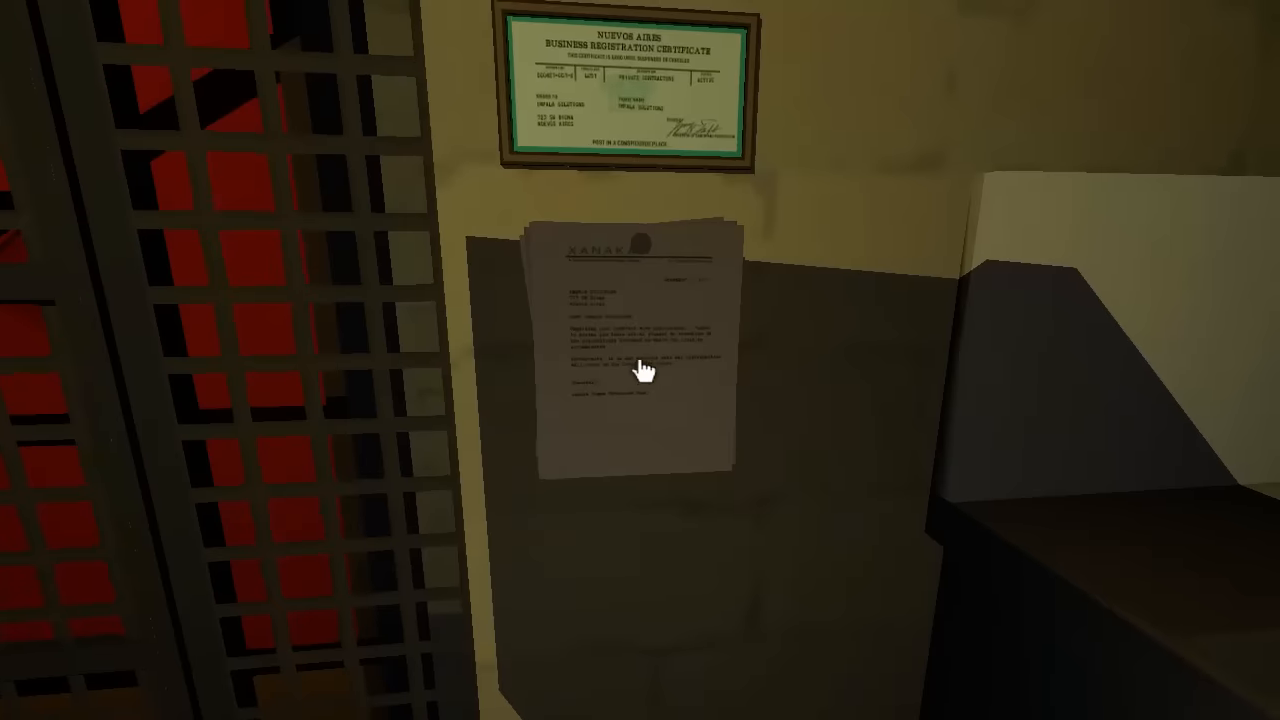
{"action": "left_click", "coordinate": [643, 378]}
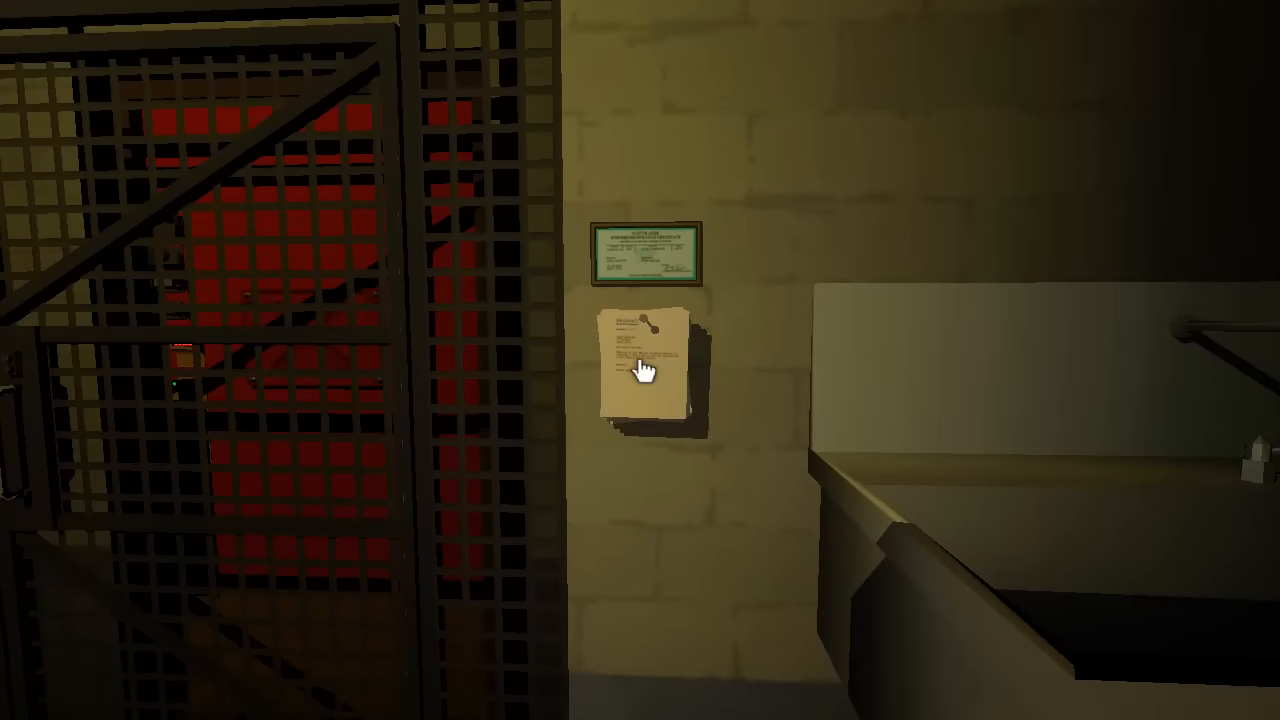
{"action": "left_click", "coordinate": [640, 375]}
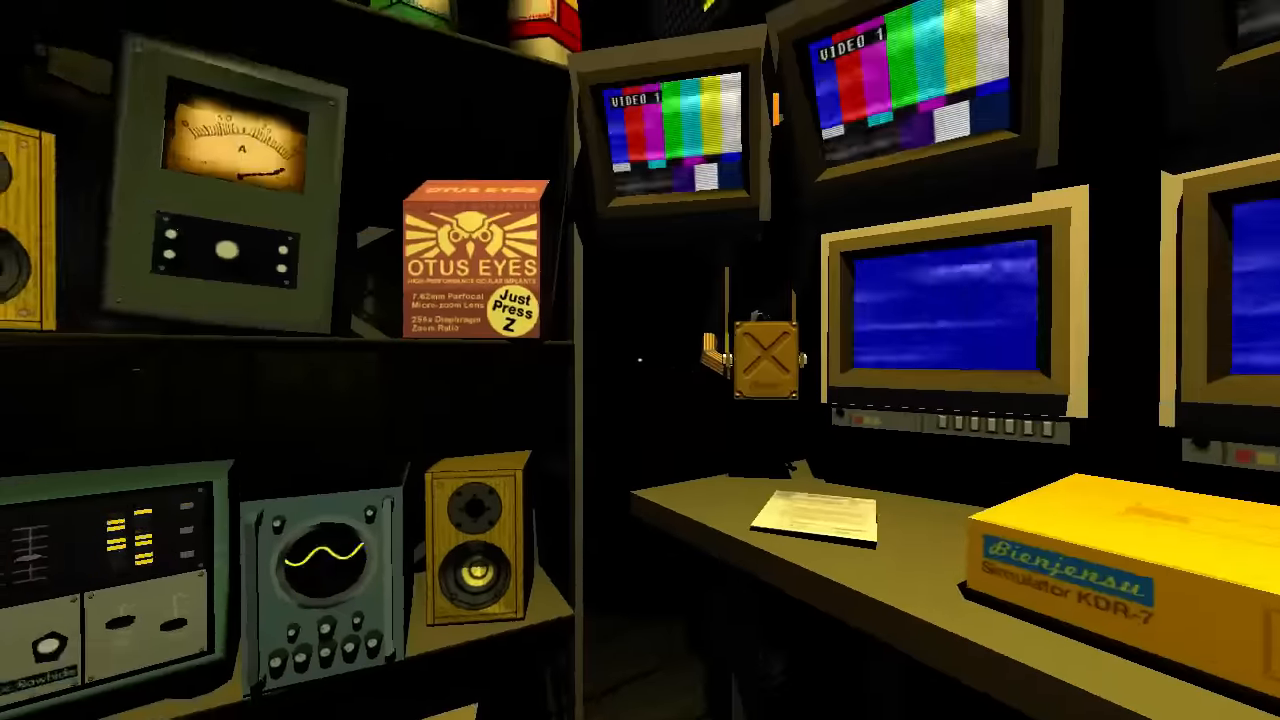
- Bring up the hacking deck beside the Training Wheels job monitors
{"action": "key", "text": "z"}
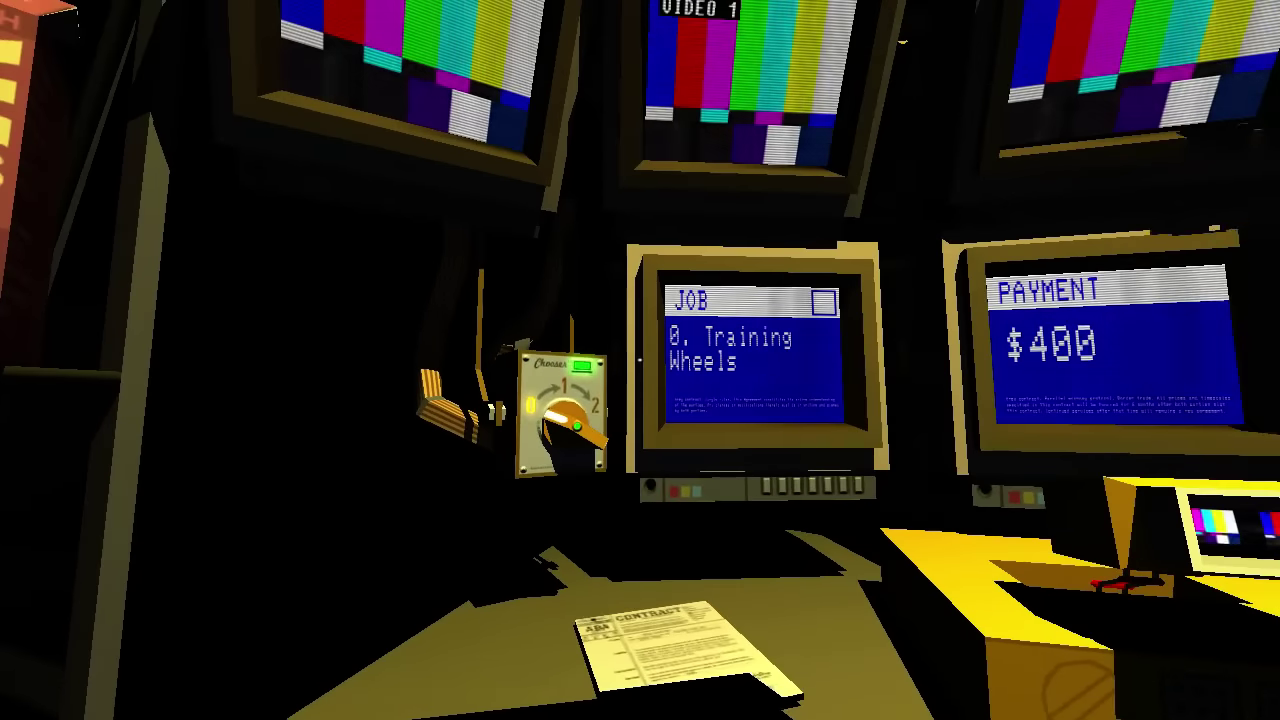
{"action": "mouse_move", "coordinate": [640, 375]}
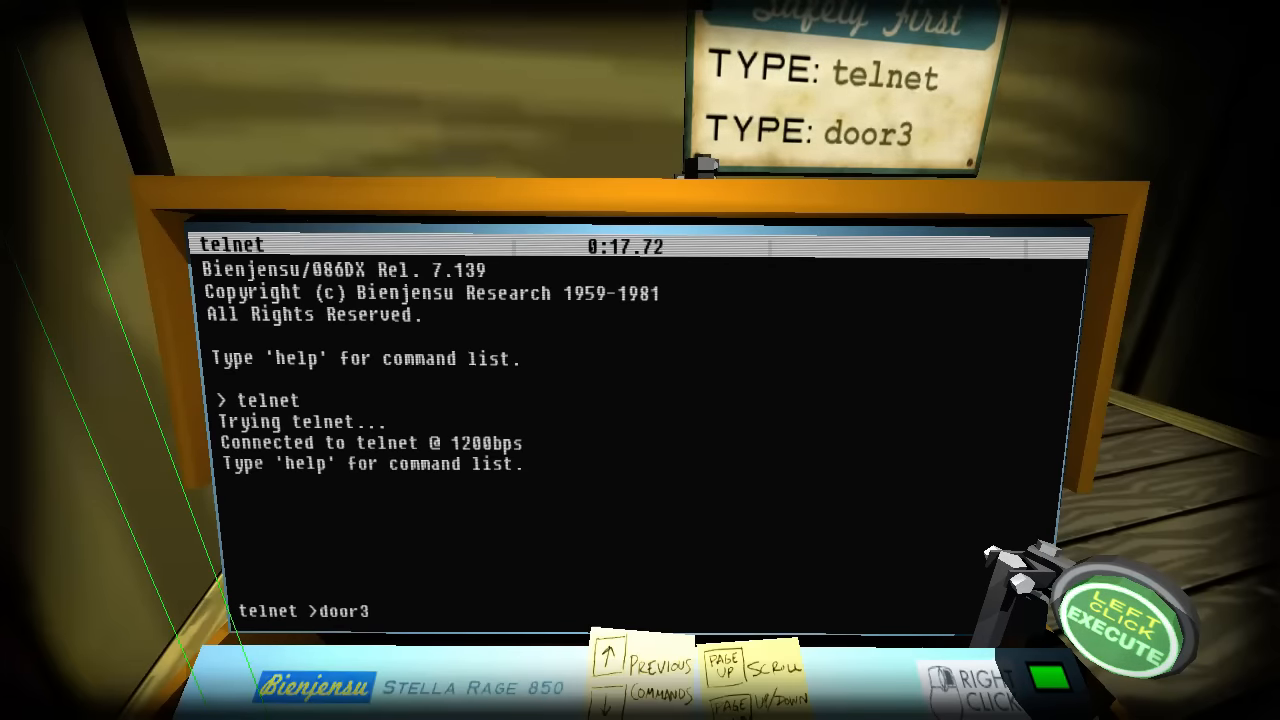
- Run door3.open(3) and then grate4.open(3) in the telnet terminal
{"action": "type", "text": "(op"}
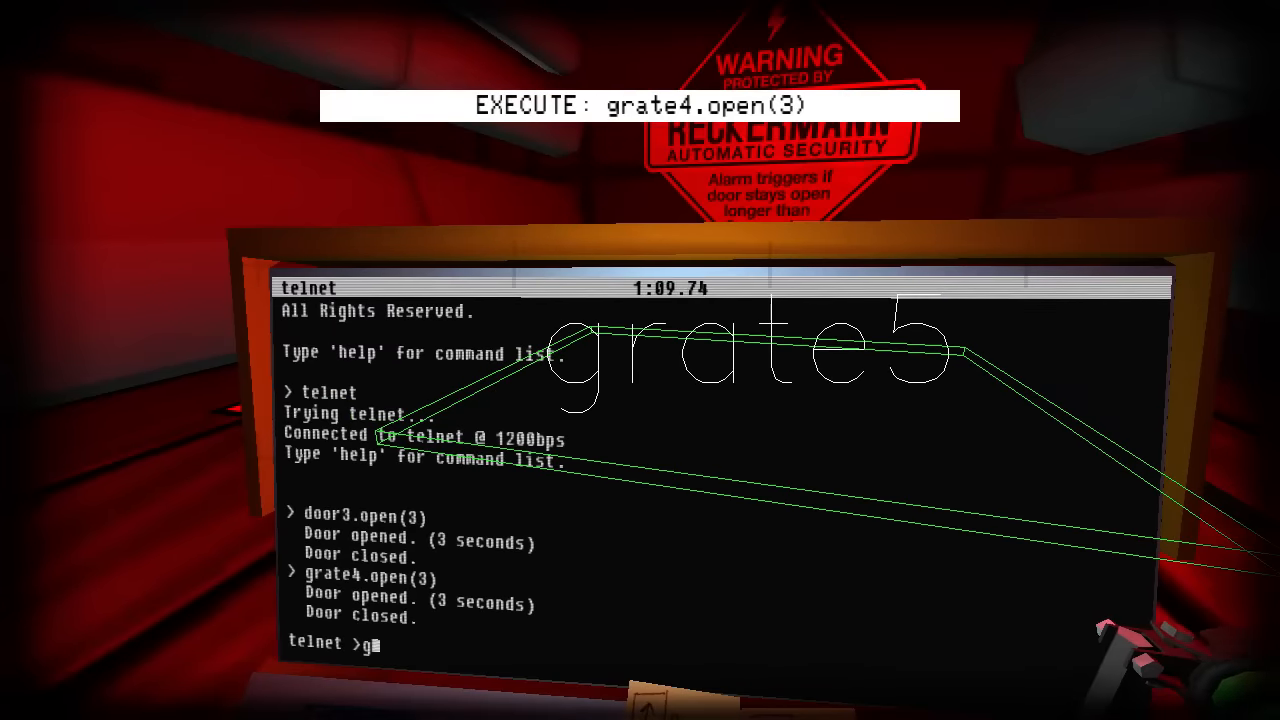
- Run grate5.open(3), walk through, and set the deck on the laser-corridor table
{"action": "type", "text": "rate5.op"}
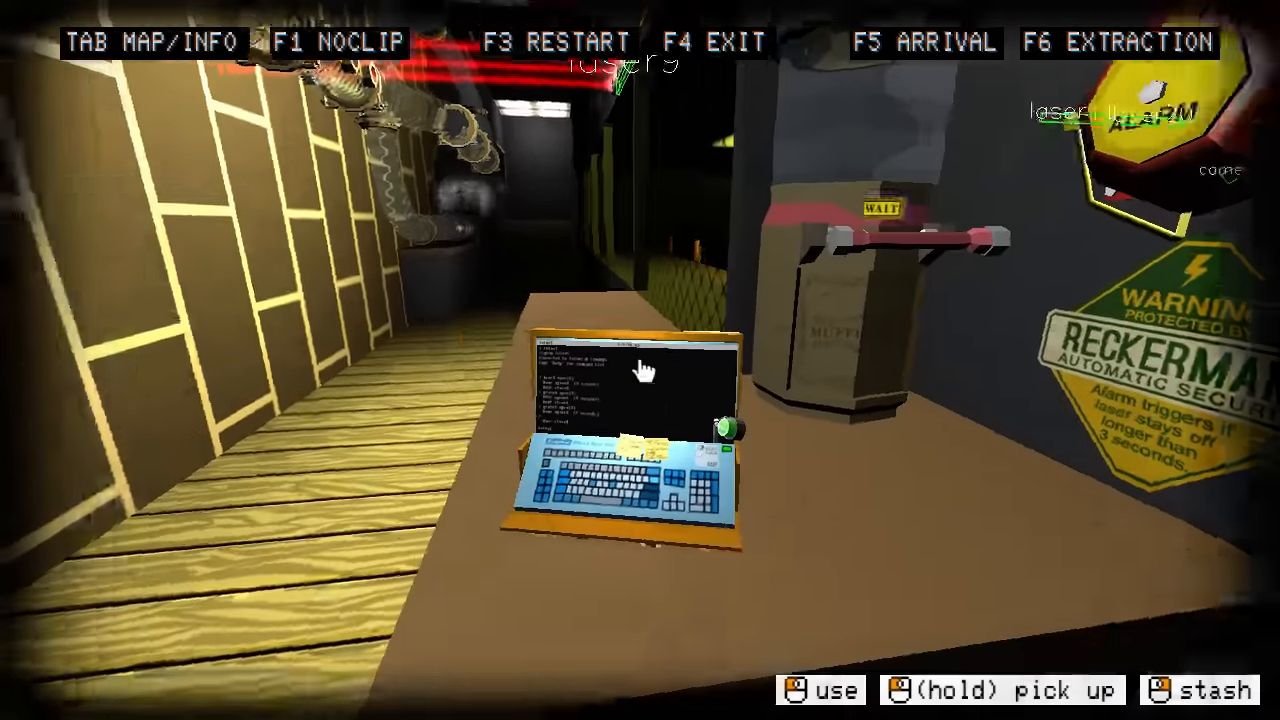
- List laser9's commands, then turn off laser19 and laser20 for 3 seconds each
{"action": "left_click", "coordinate": [620, 380]}
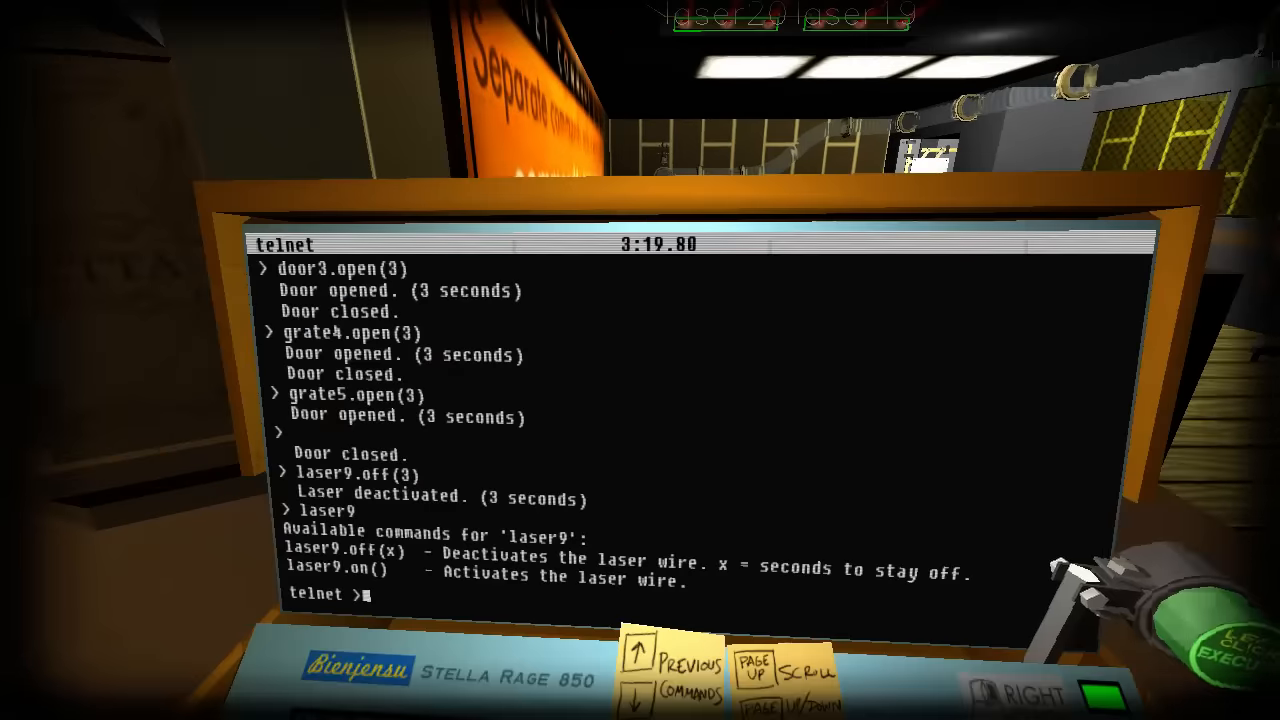
{"action": "type", "text": "laser9"}
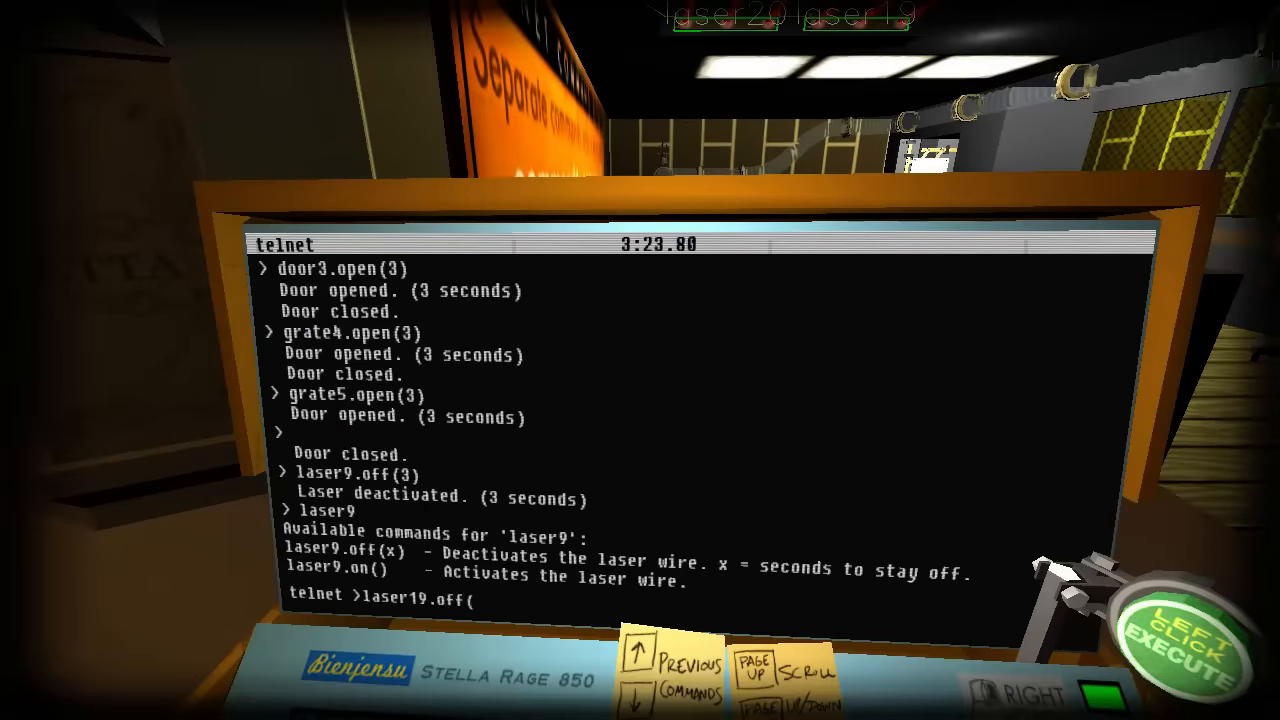
{"action": "type", "text": "3);las"}
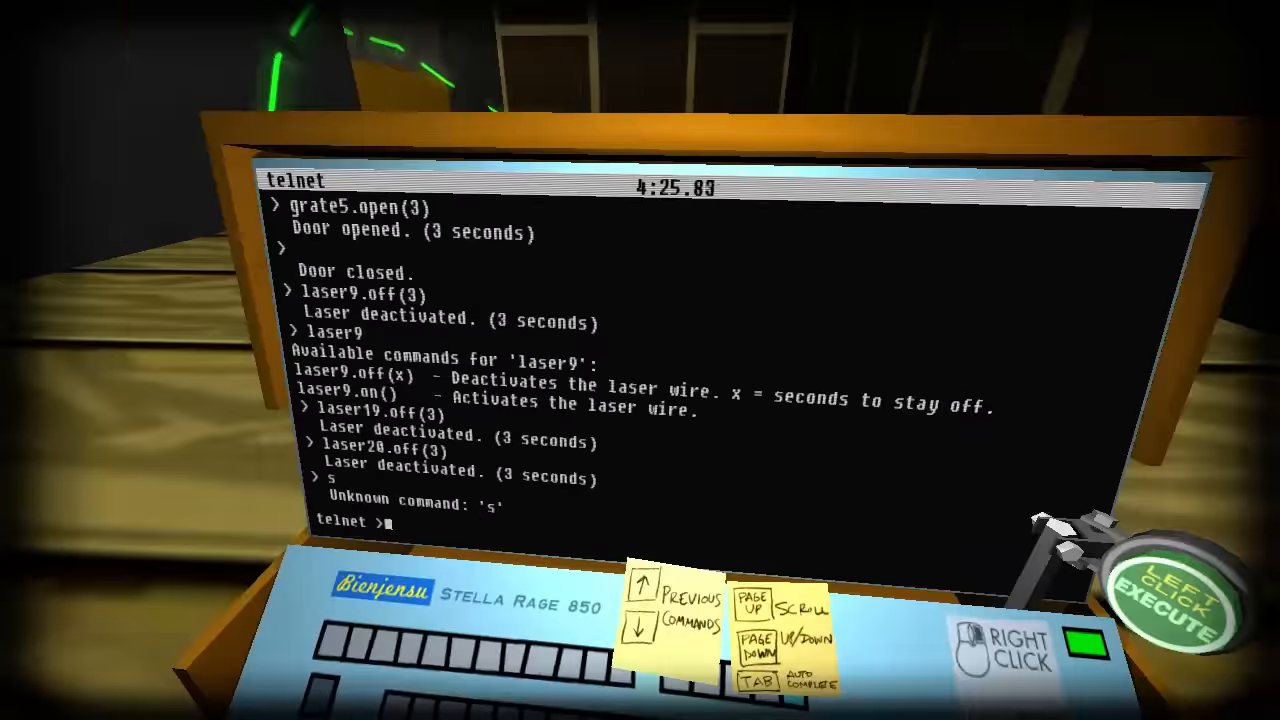
- List camera3's commands and try camera3.look(1), which fails without CCTV monitors
{"action": "type", "text": "camera3."}
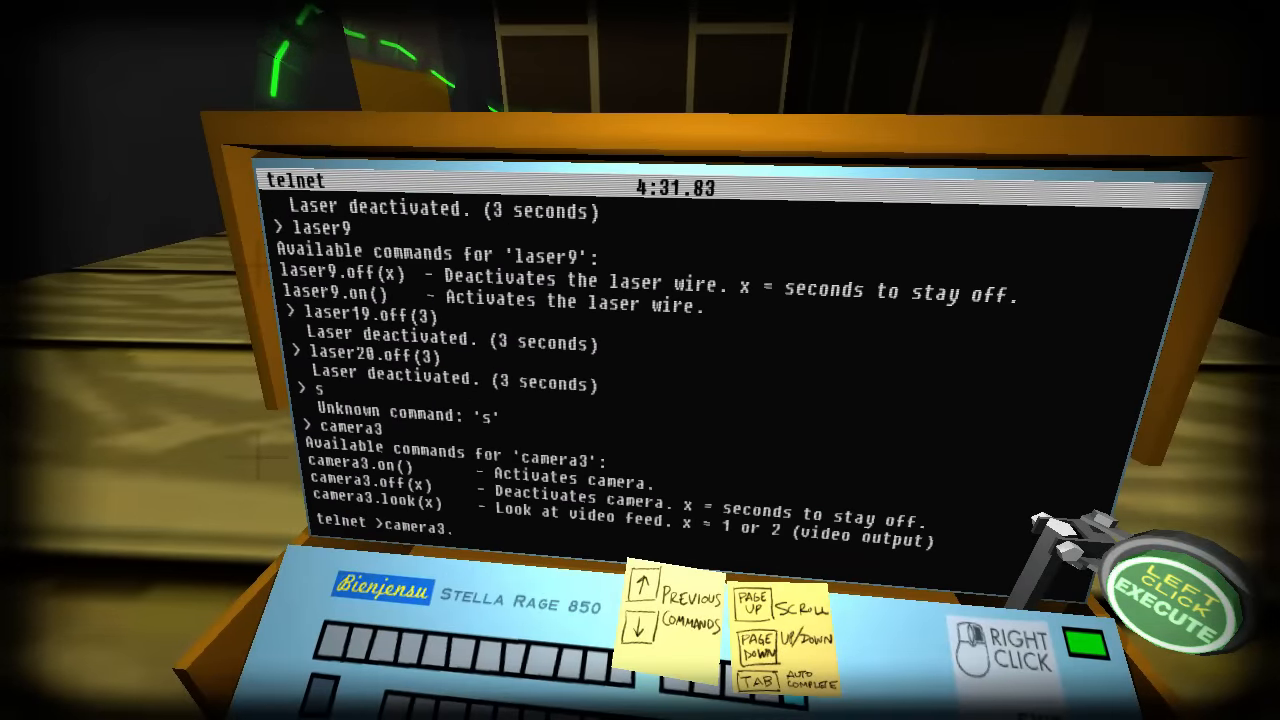
{"action": "type", "text": "look"}
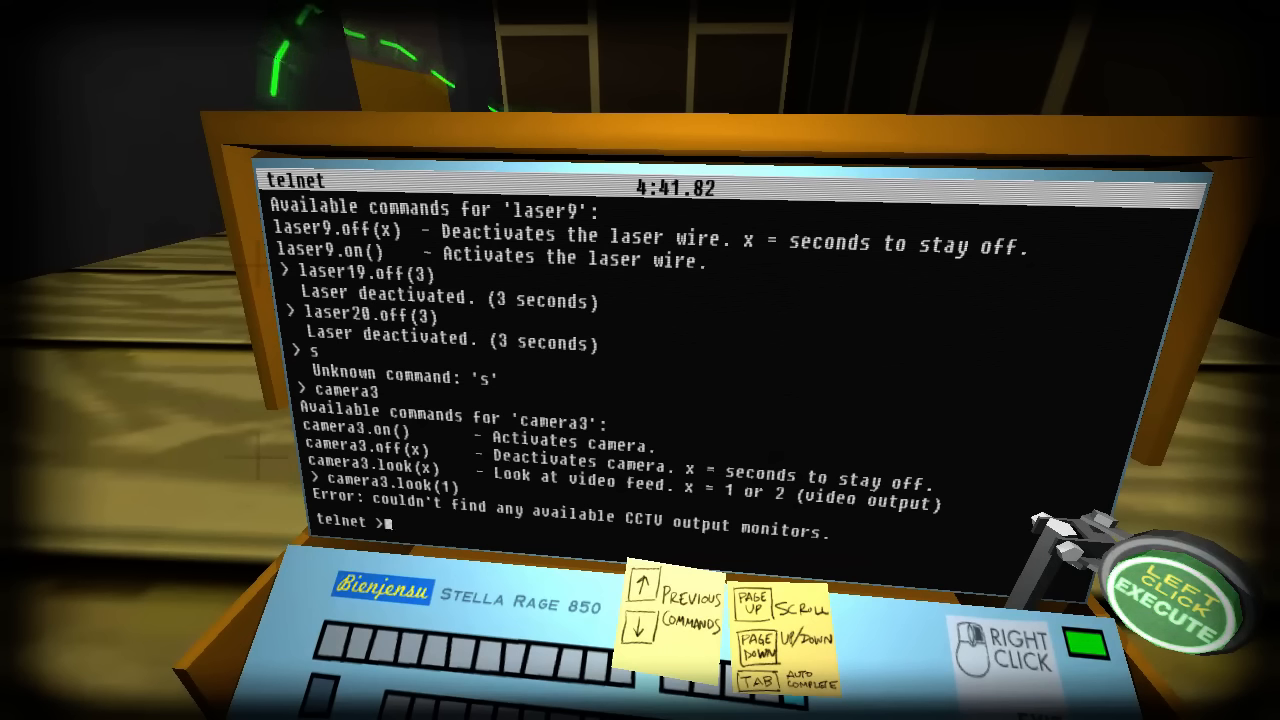
{"action": "type", "text": "camera"}
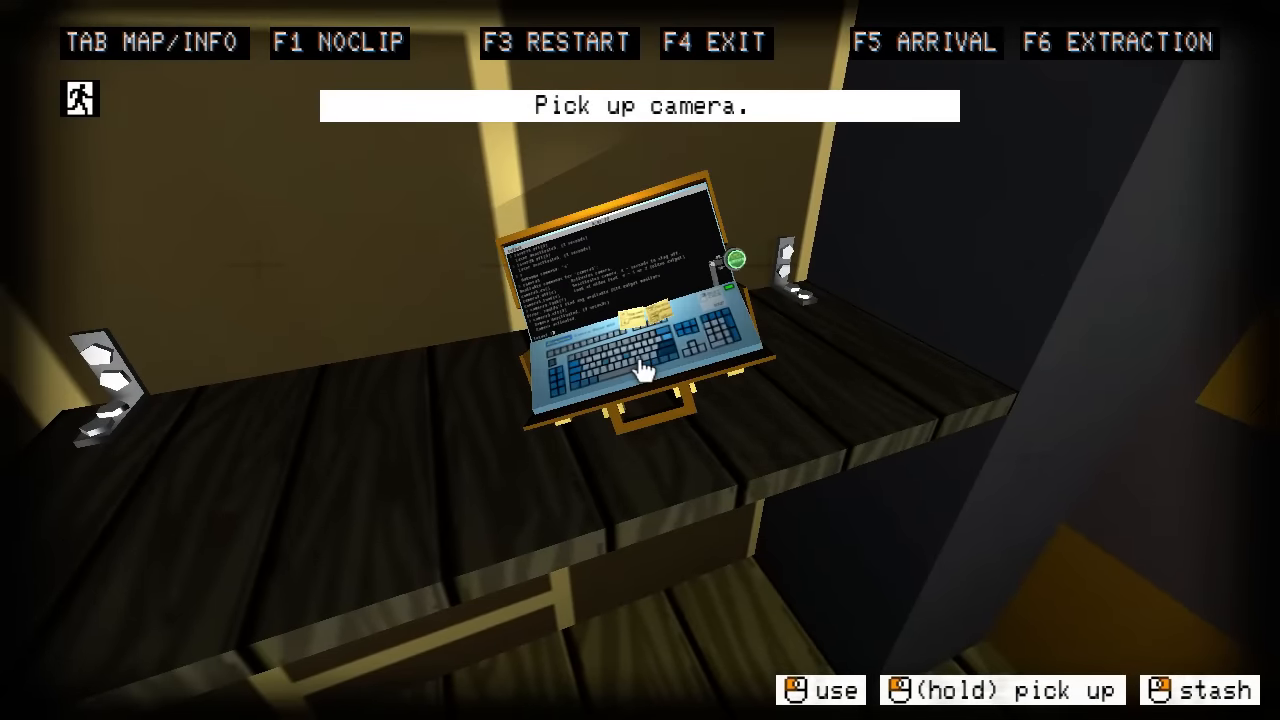
- Exit the terminal and pick the laptop deck up off the shelf
{"action": "left_click", "coordinate": [640, 370]}
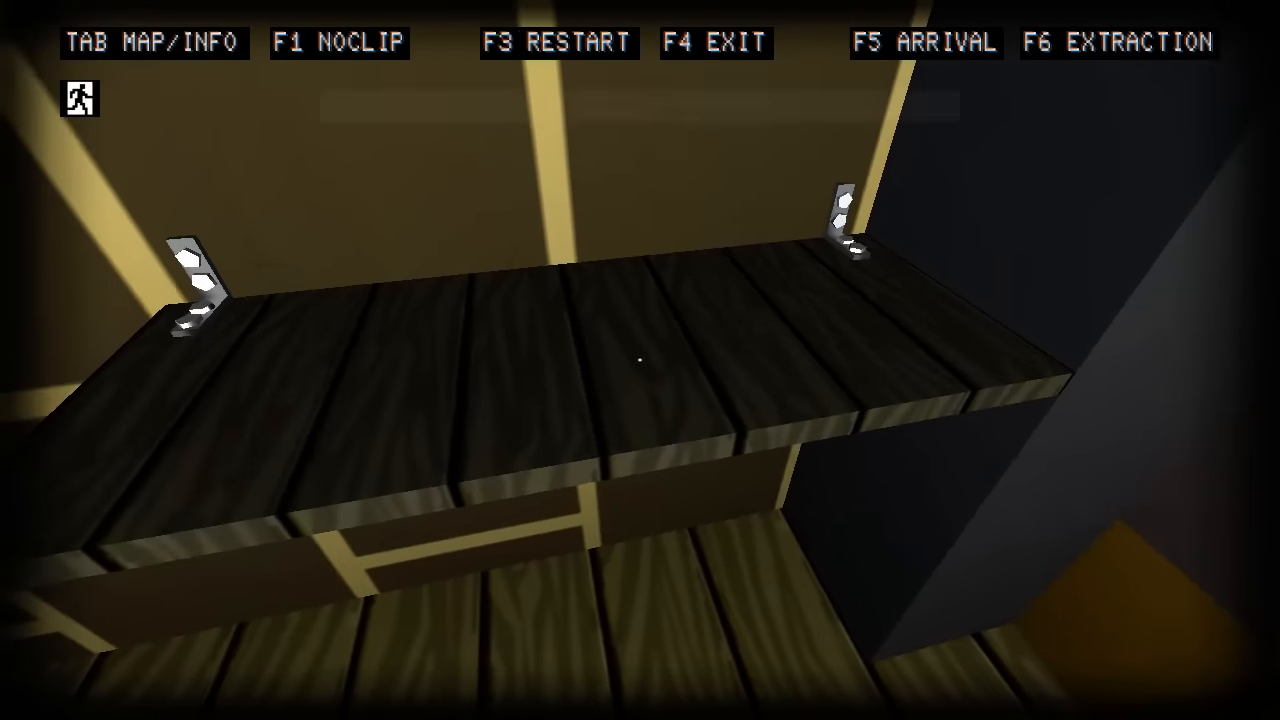